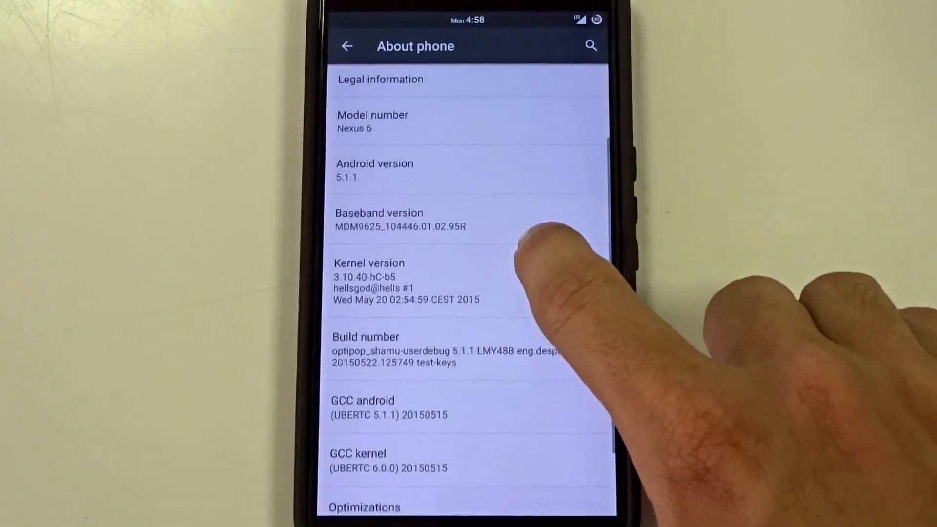
Scroll through the About phone details and go back to the main Settings list
scroll("down", 3)
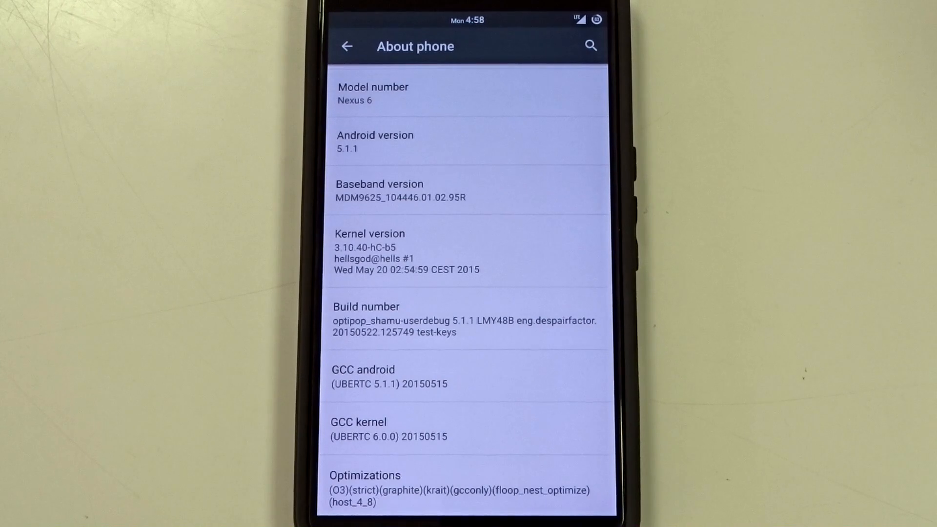
scroll("down", 3)
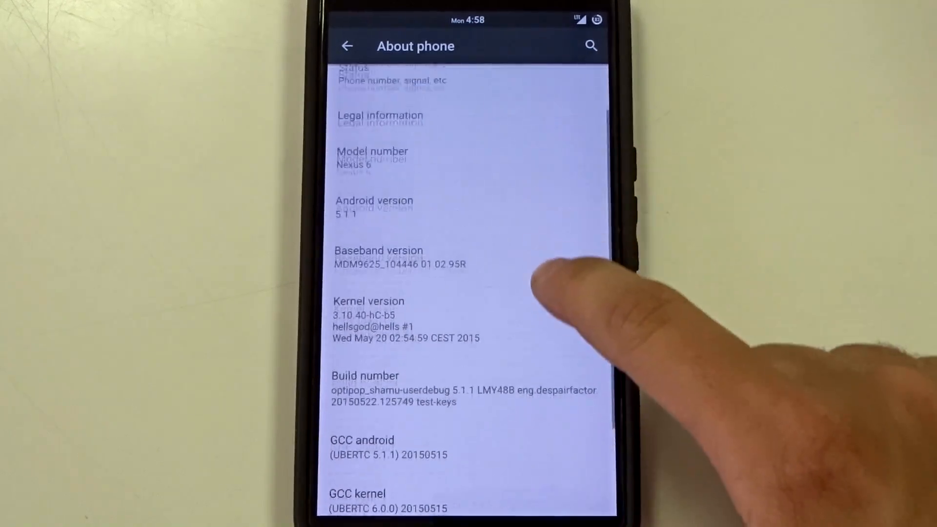
scroll("down", 3)
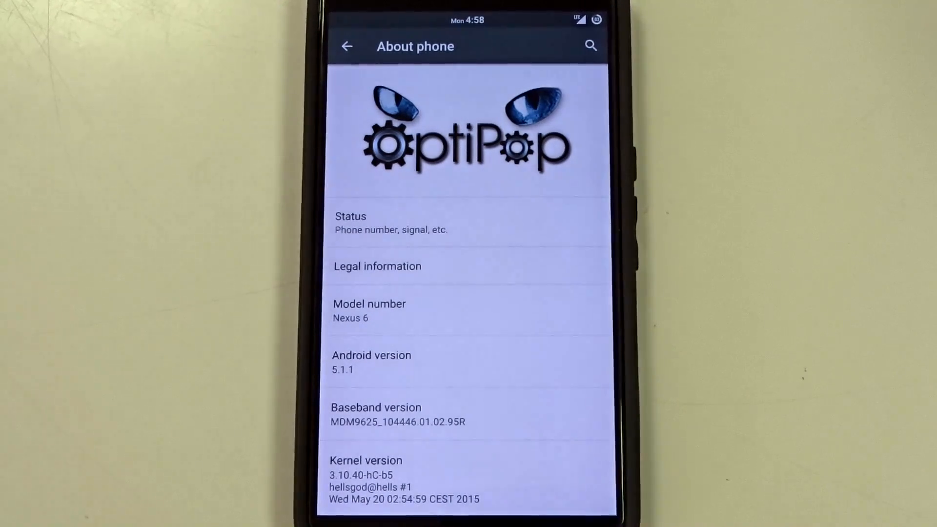
left_click(347, 46)
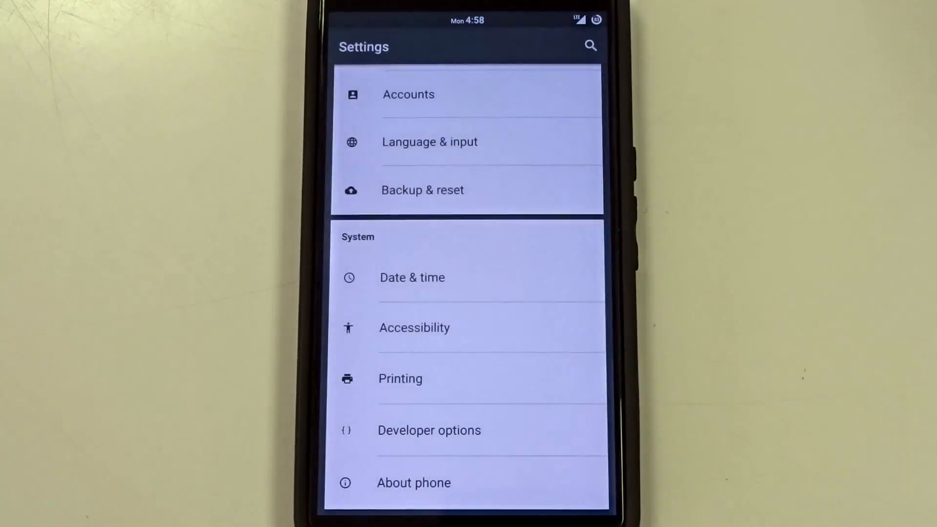
Visit OptiPop Tweaks twice to see its Power Menu and Notification Drawer pages, ending on Settings
scroll("down", 3)
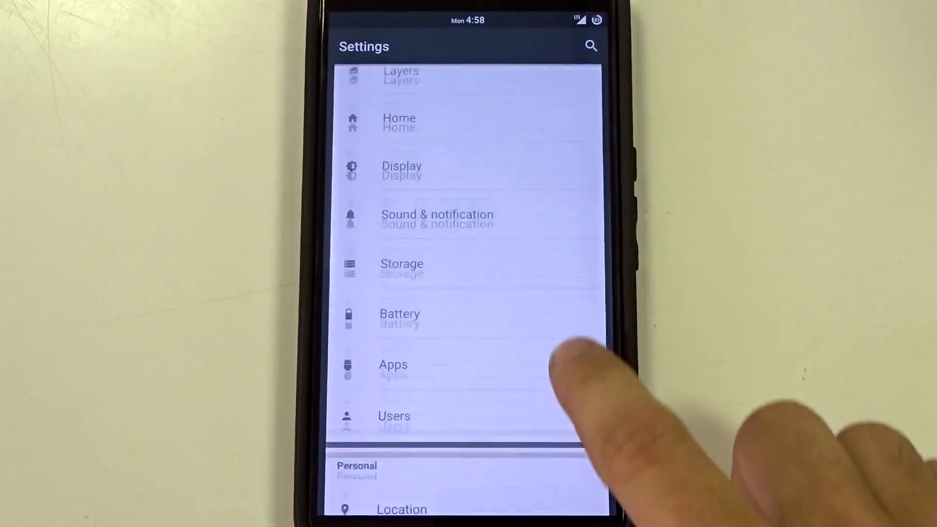
scroll("down", 3)
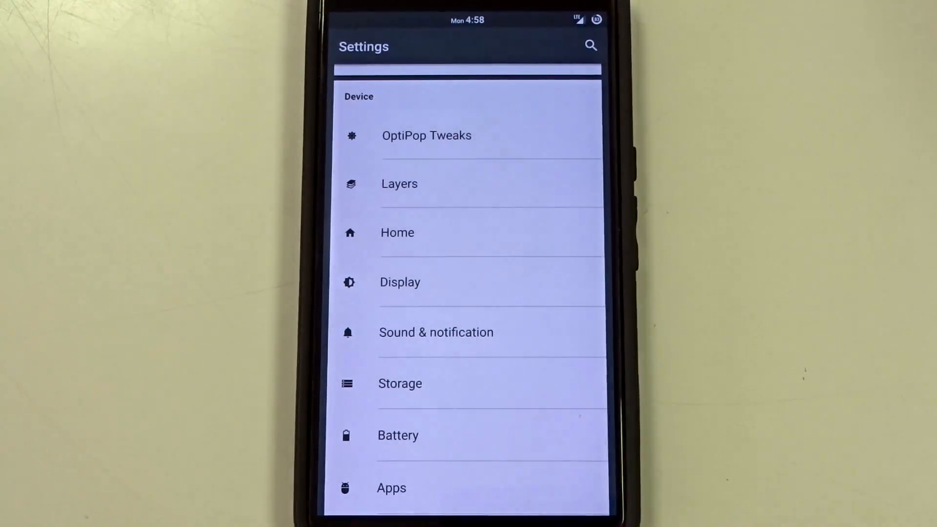
left_click(426, 135)
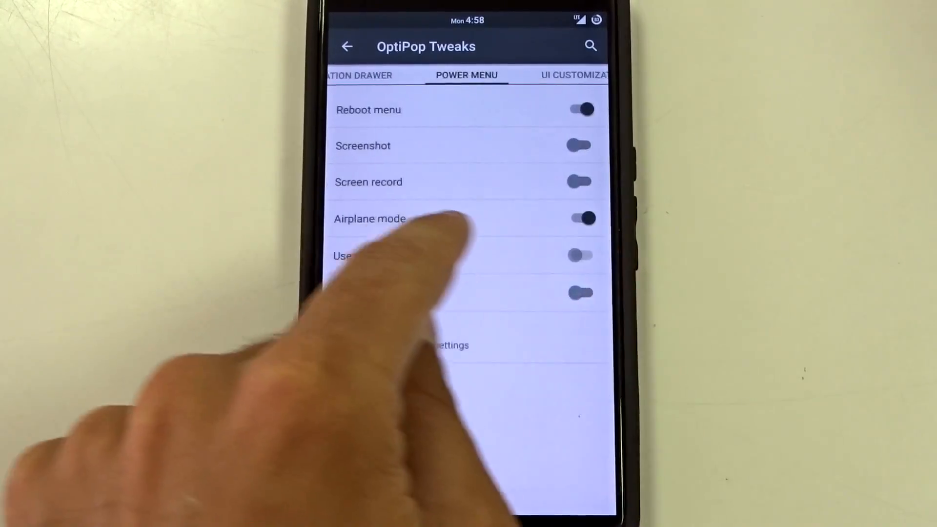
left_click(347, 47)
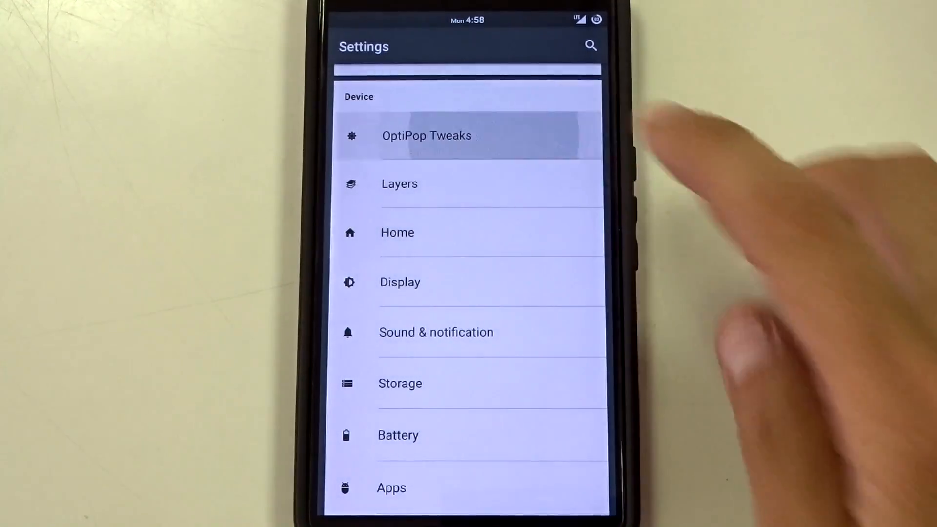
left_click(426, 134)
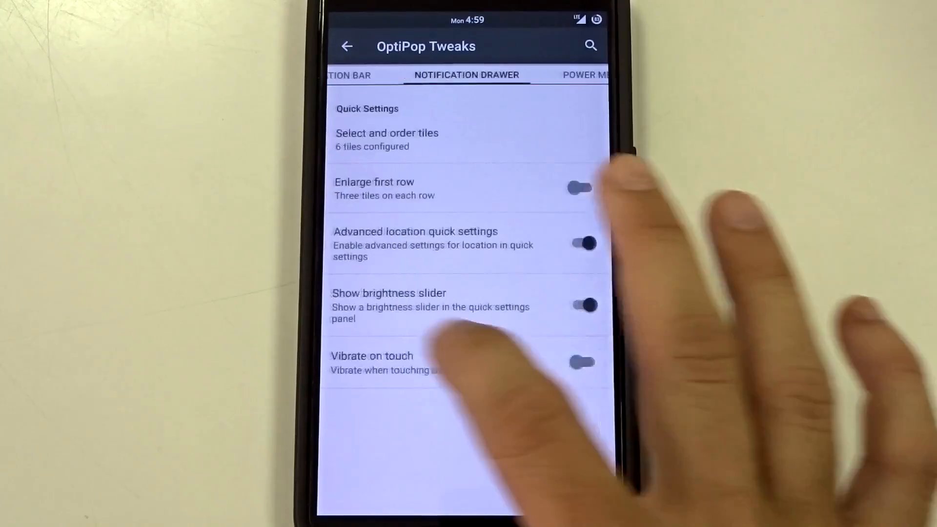
left_click(347, 46)
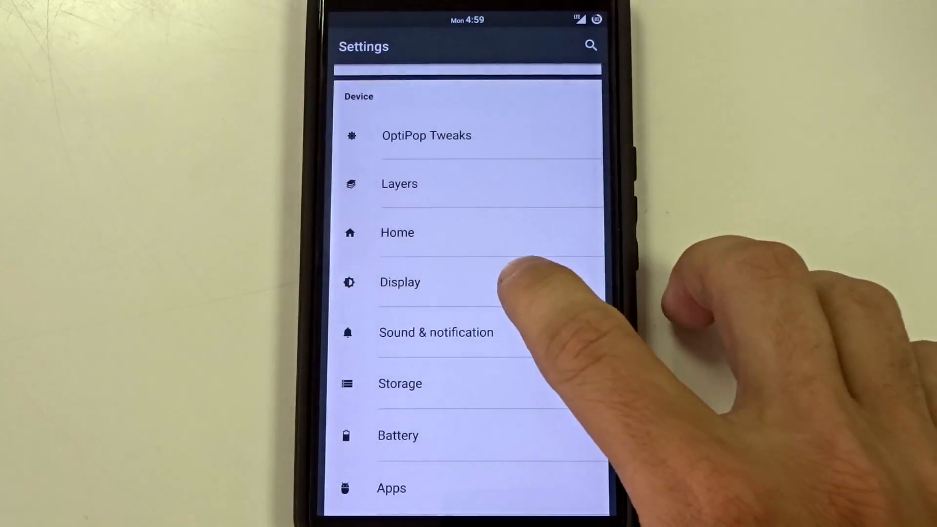
left_click(399, 282)
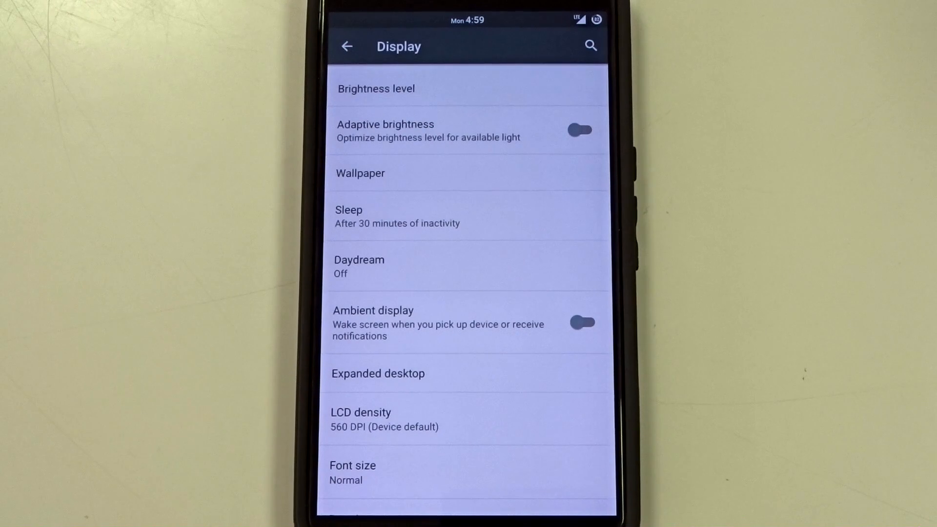
scroll("down", 3)
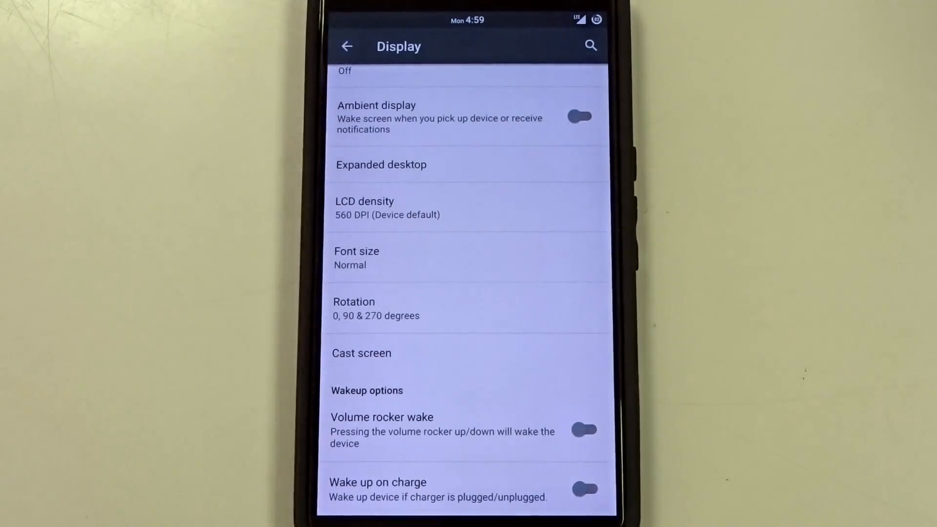
left_click(347, 47)
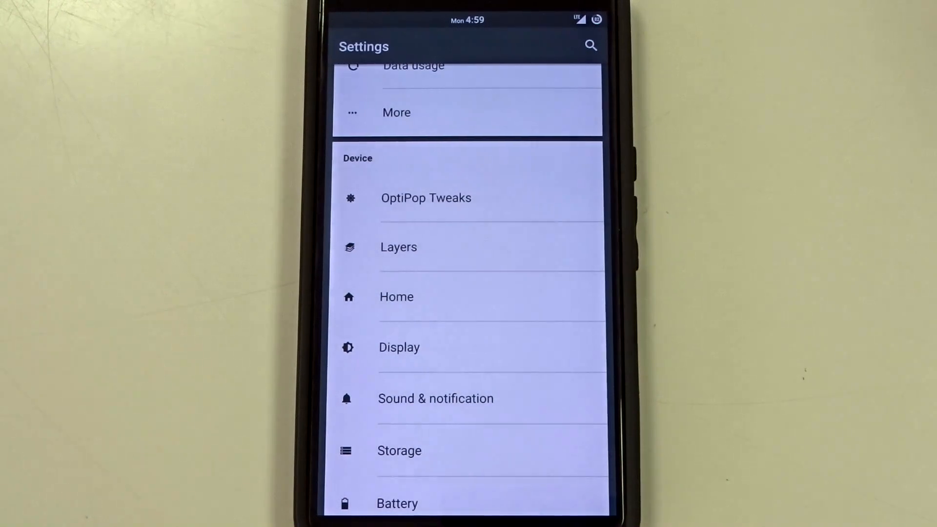
In OptiPop Tweaks, enable the Wakelock blocker toggle on its tab and return to Settings
left_click(426, 198)
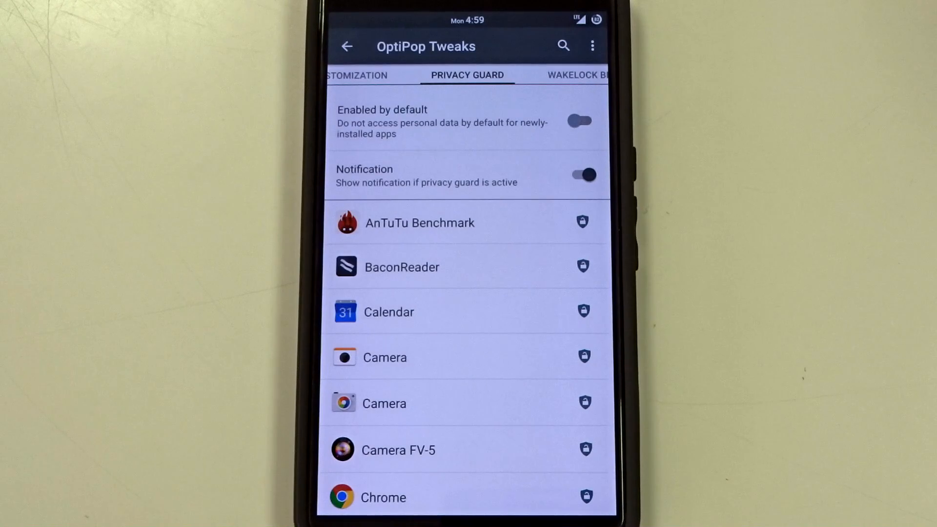
left_click(574, 75)
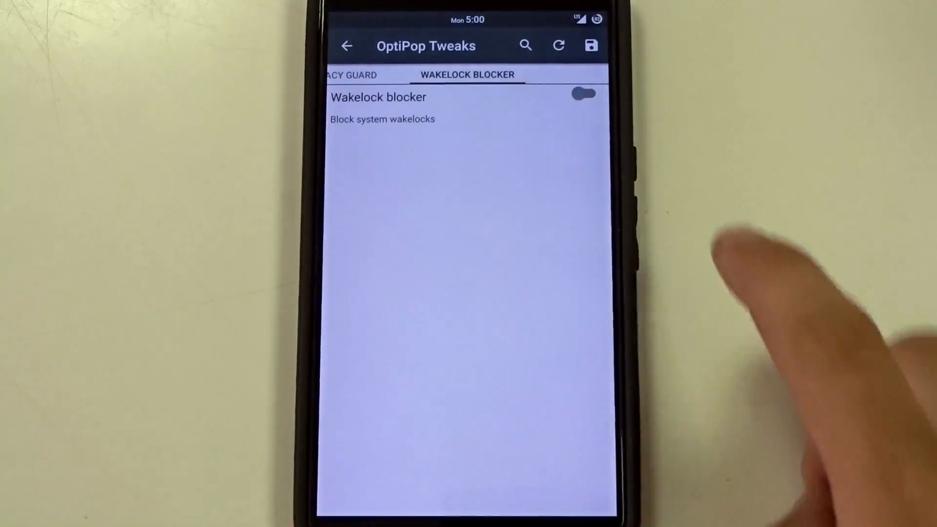
left_click(584, 95)
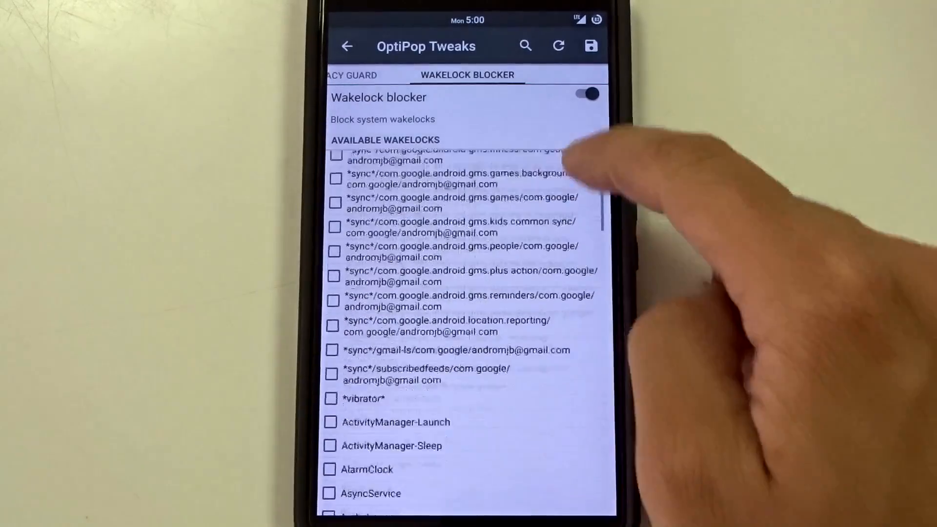
scroll("down", 3)
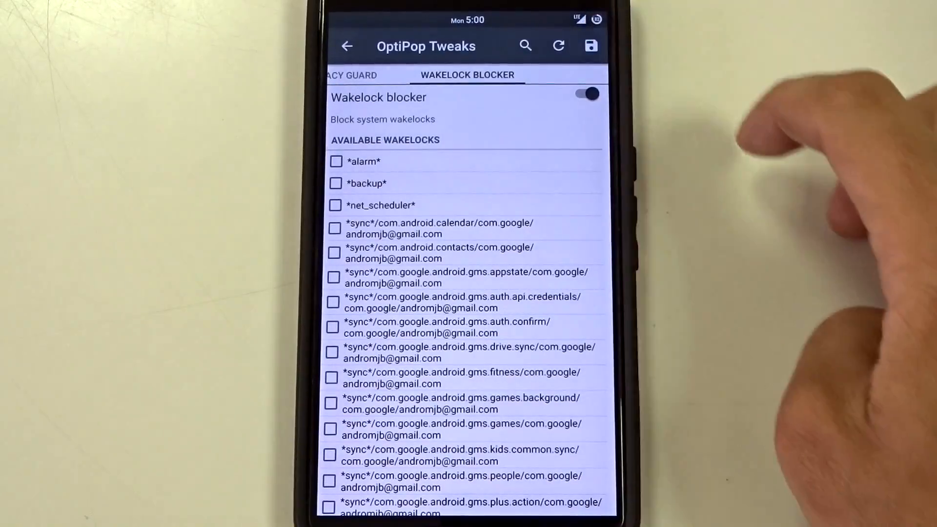
left_click(585, 93)
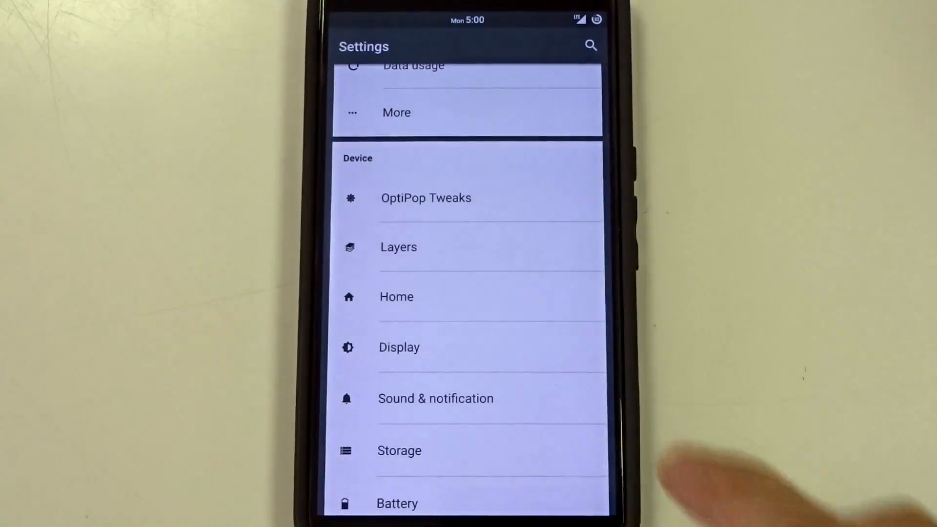
On the OptiPop Tweaks Status Bar tab, check Battery status style choices and keep Circle
left_click(425, 198)
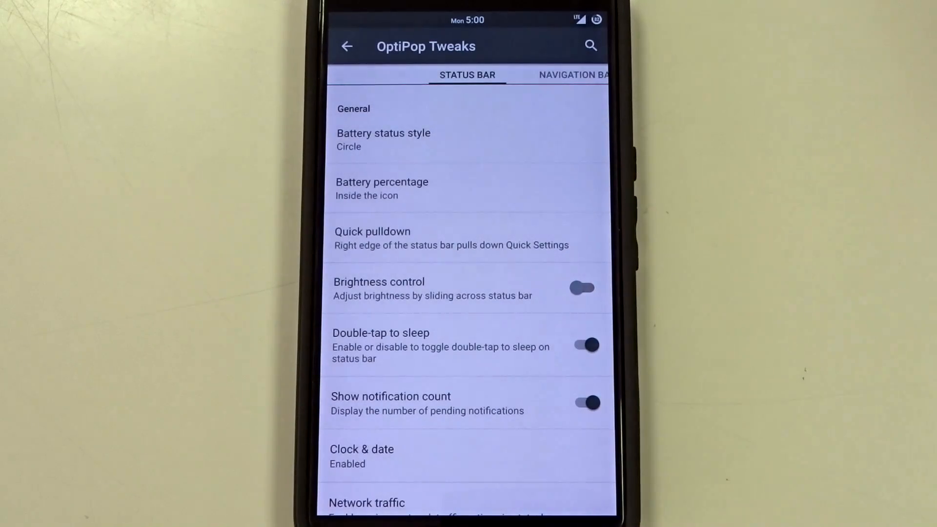
left_click(383, 140)
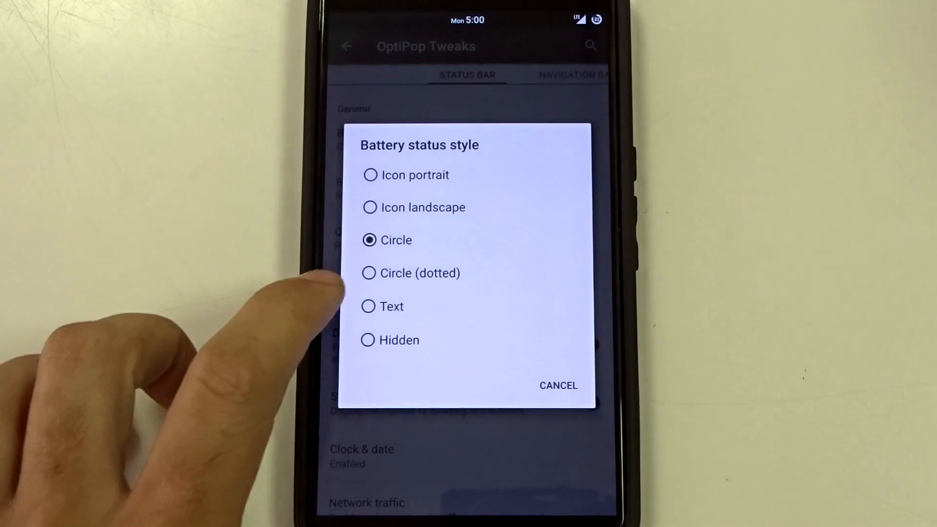
left_click(369, 272)
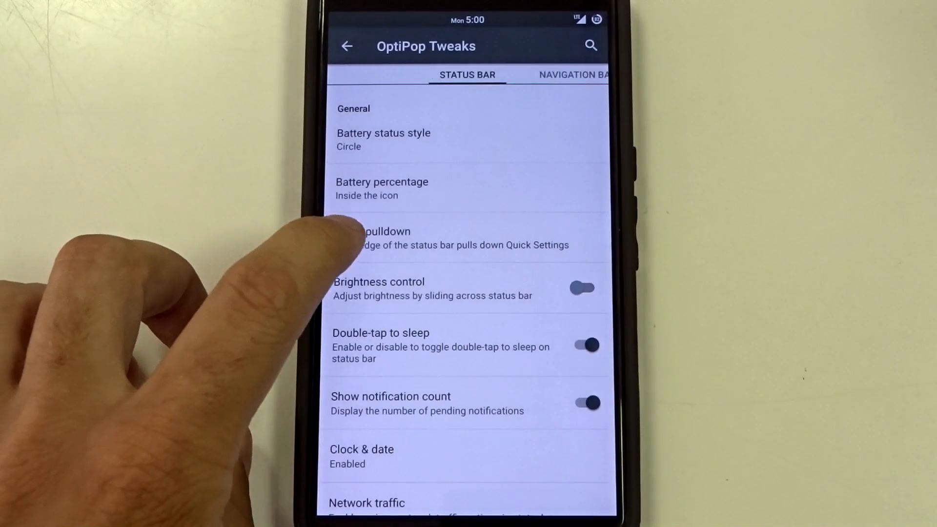
left_click(383, 238)
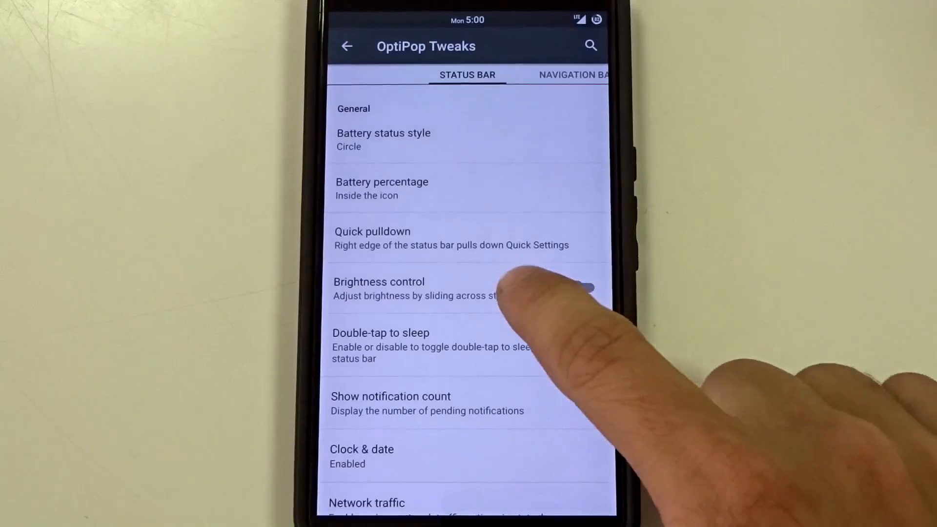
Toggle status bar Brightness control and go into the Clock & date settings
left_click(586, 287)
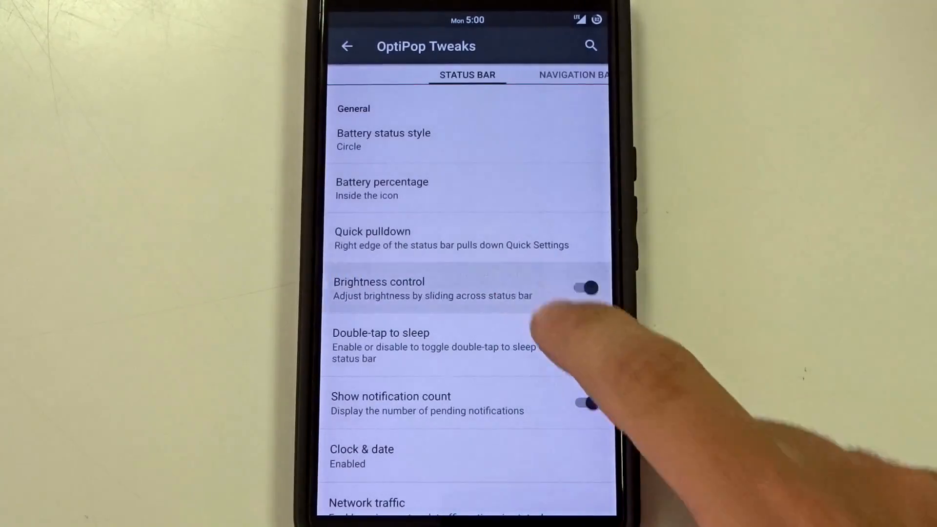
scroll("down", 3)
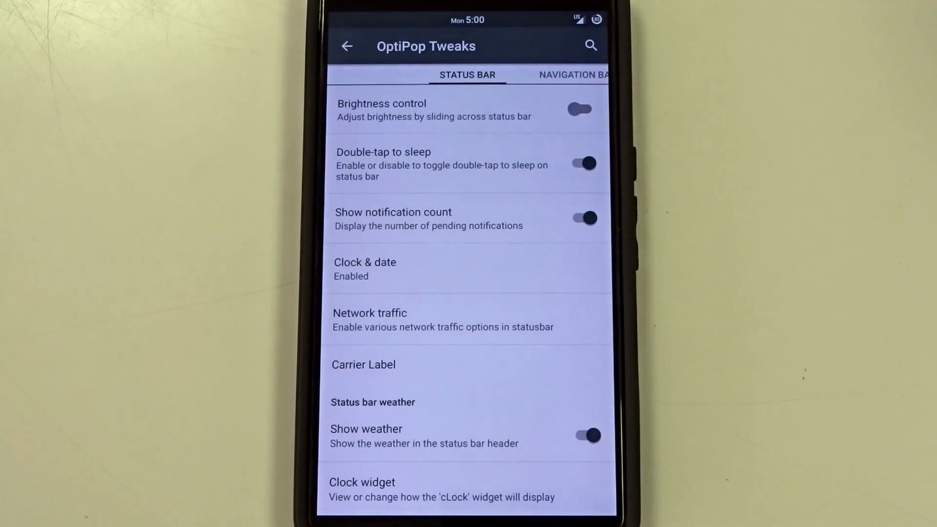
left_click(364, 268)
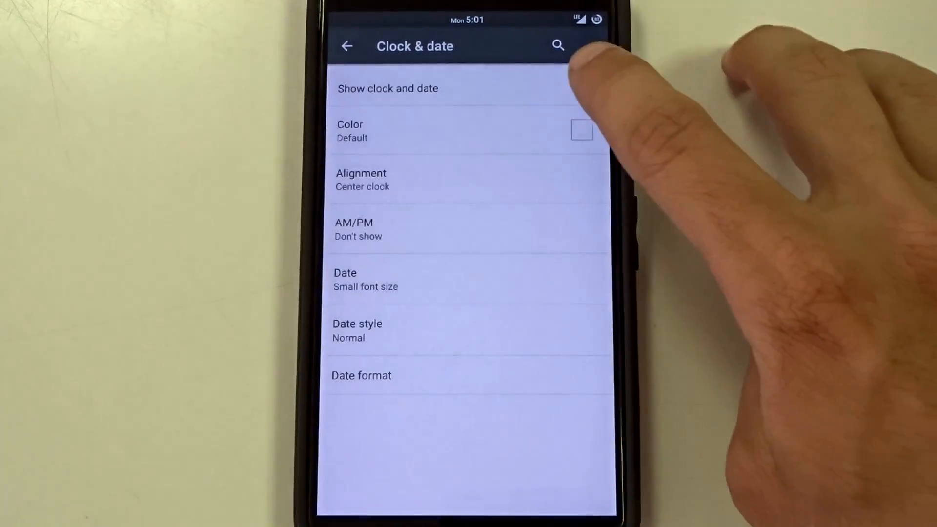
Enable Show clock and date, preview red in Color keeping white, and keep Alignment centered
left_click(581, 88)
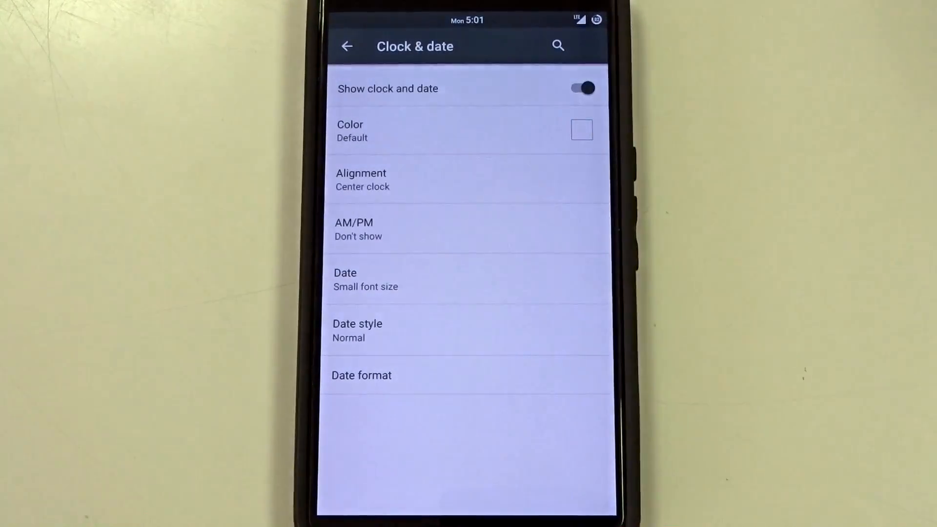
left_click(466, 129)
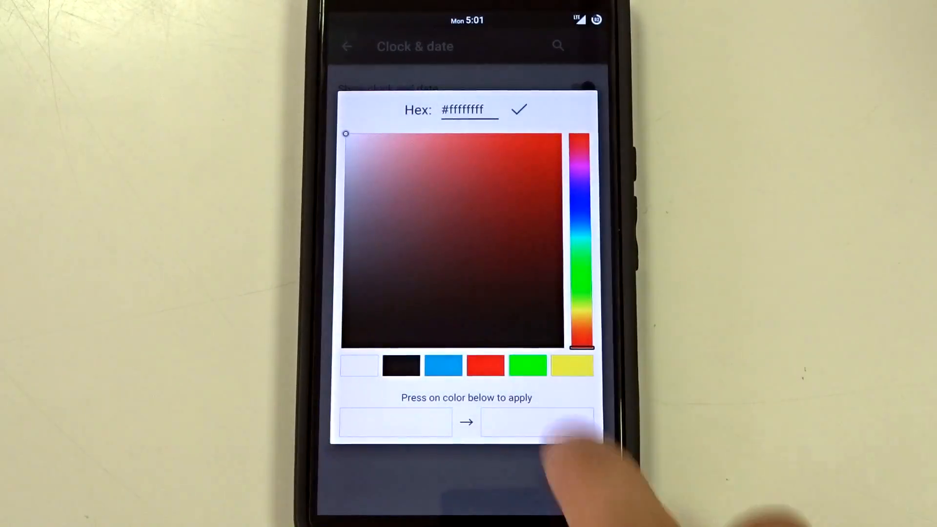
left_click(485, 365)
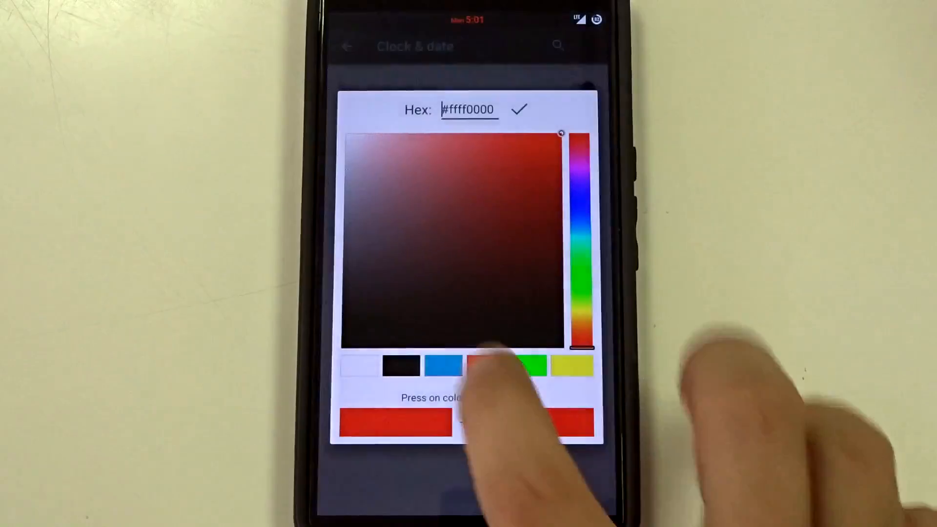
left_click(517, 110)
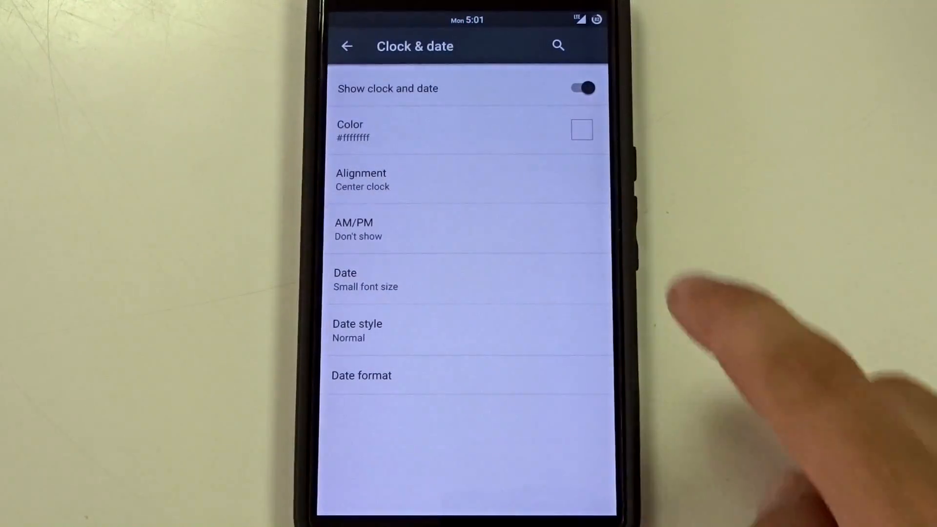
left_click(361, 180)
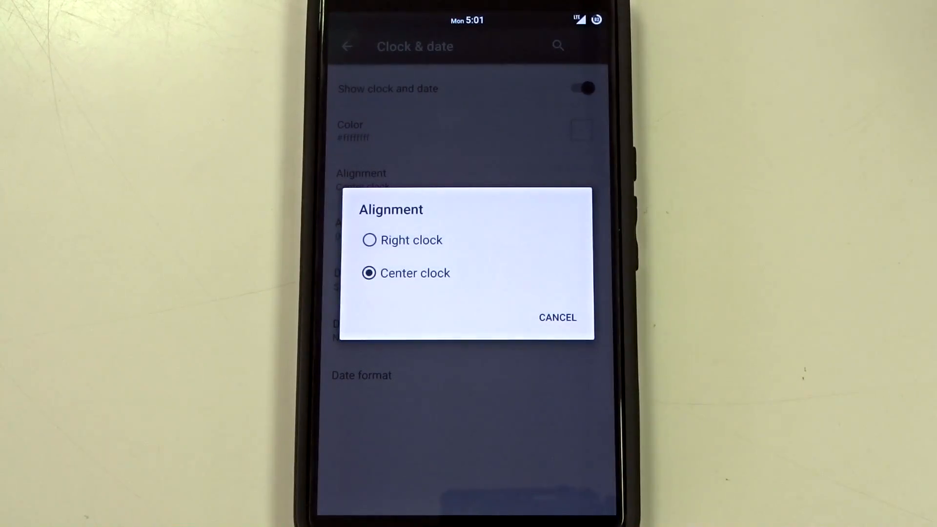
left_click(557, 317)
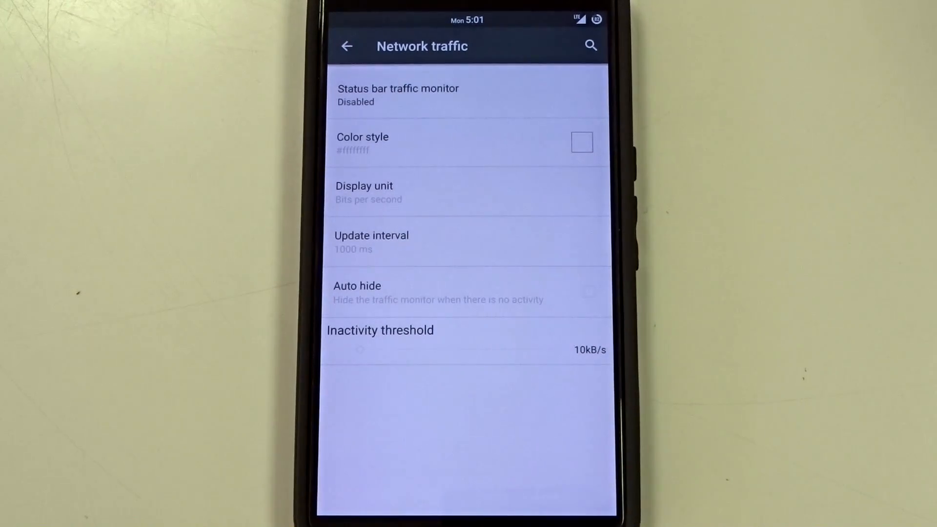
Back on the Status Bar tab, bring up the Yahoo! Weather forecast for Vero Beach
left_click(346, 46)
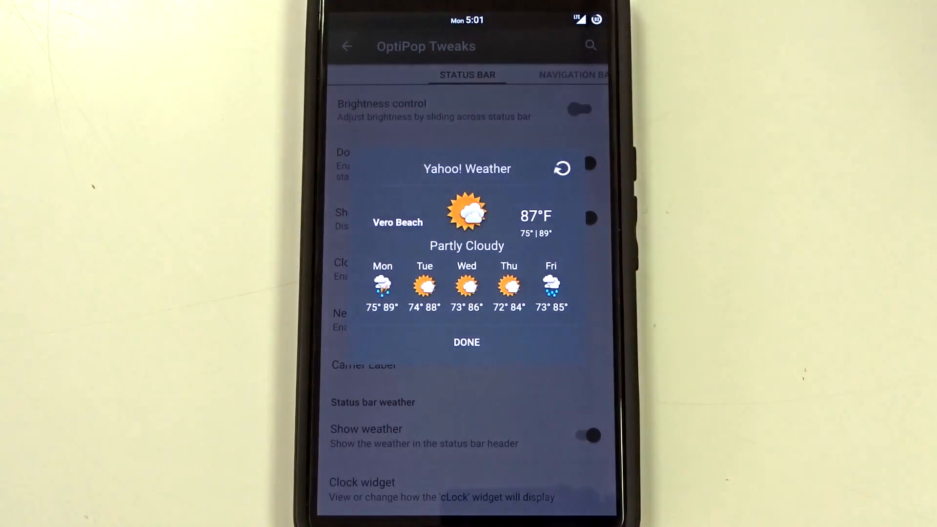
left_click(560, 168)
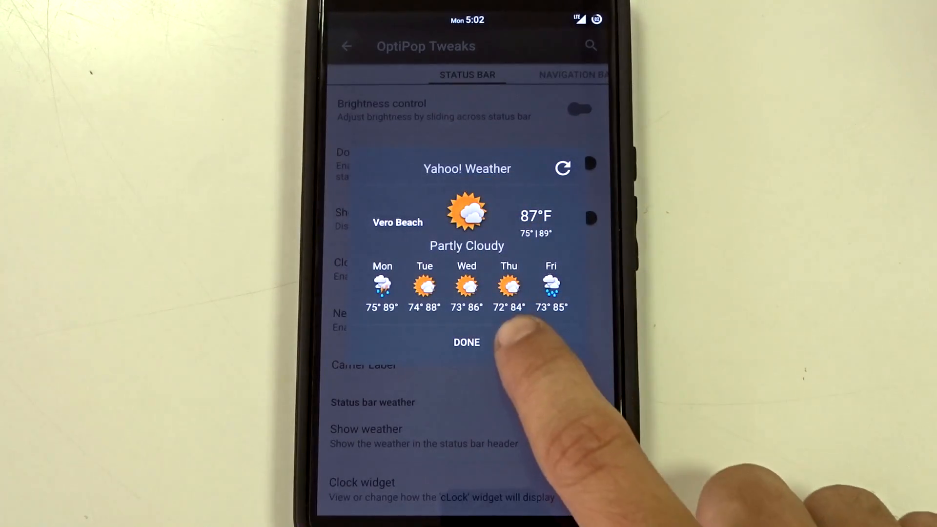
Dismiss the forecast, go into the cLock widget's Weather panel and acknowledge the location warning
left_click(466, 342)
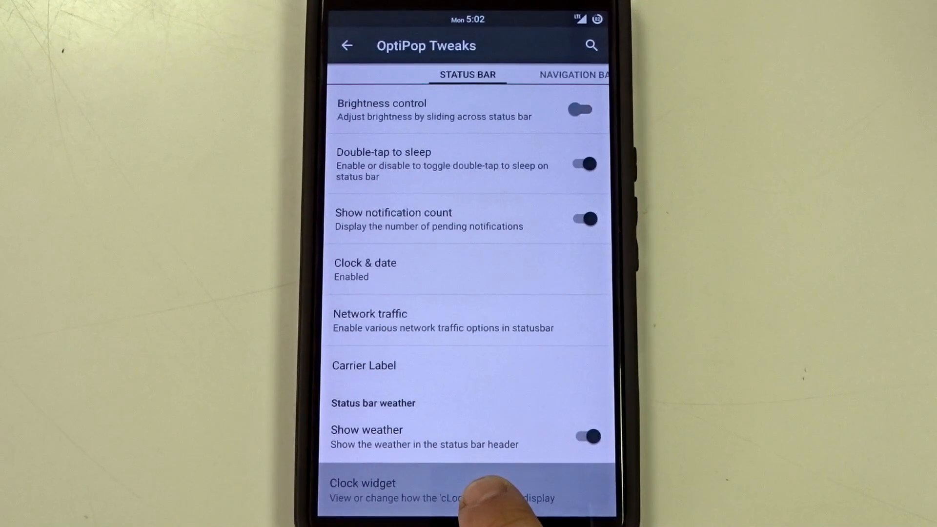
left_click(362, 483)
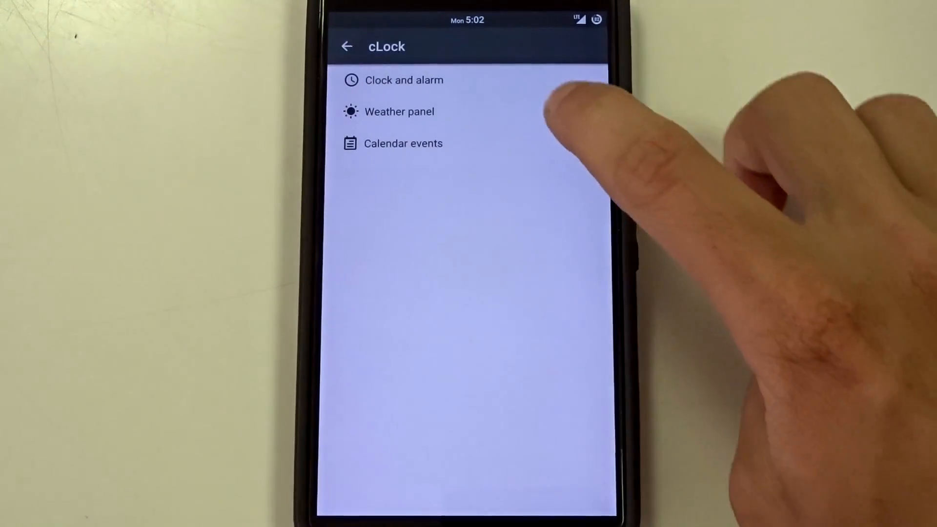
left_click(399, 111)
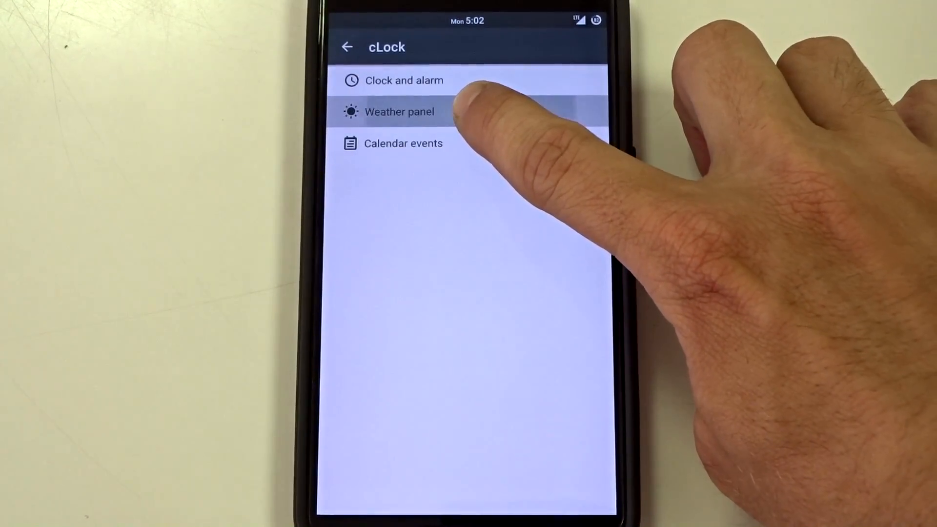
left_click(399, 111)
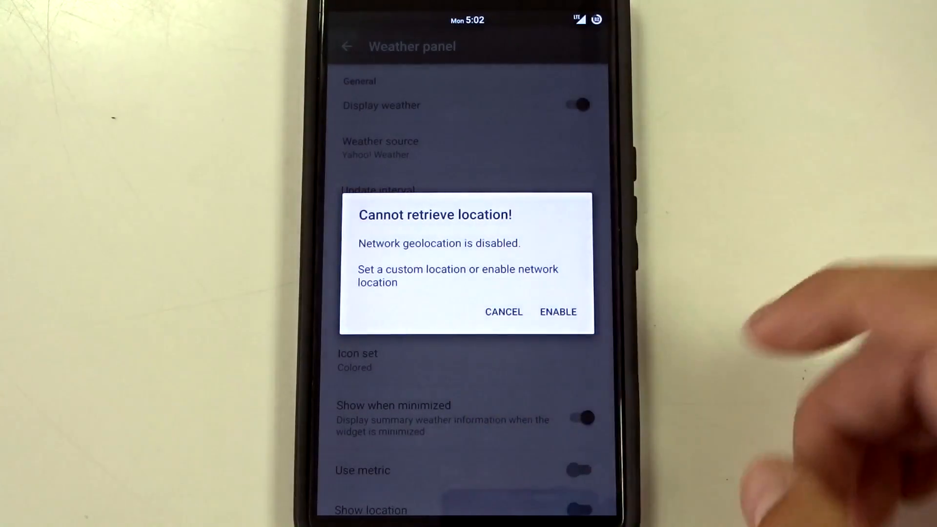
left_click(503, 312)
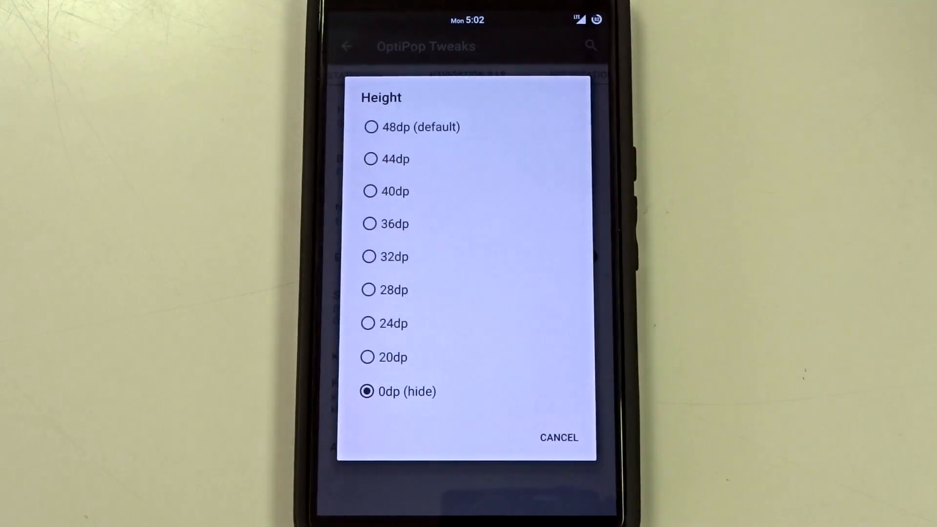
Set navigation bar Height to 40dp, add a button in Buttons & layout, view its actions, and go back
left_click(394, 192)
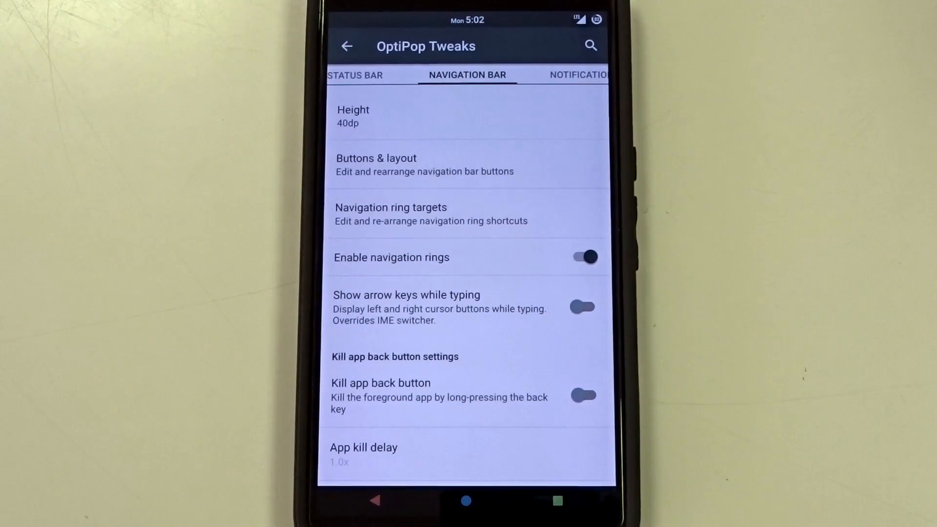
left_click(377, 164)
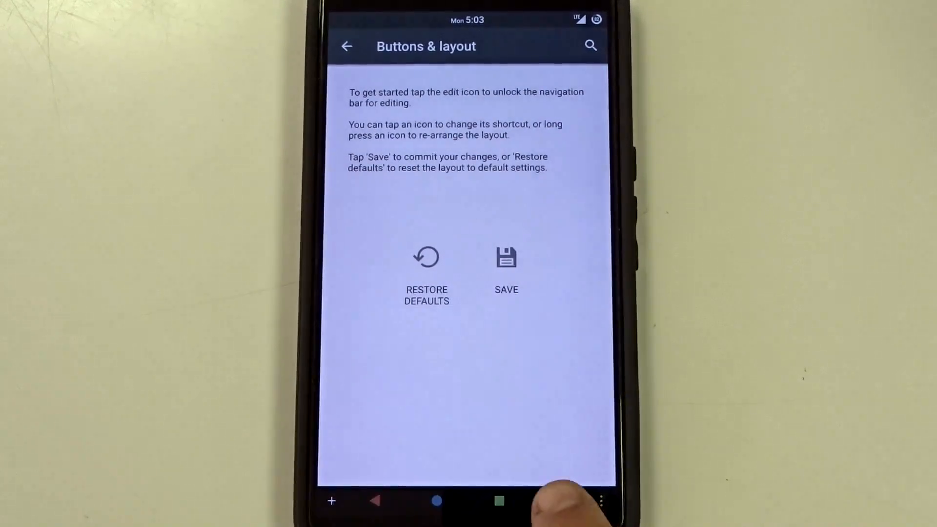
left_click(557, 501)
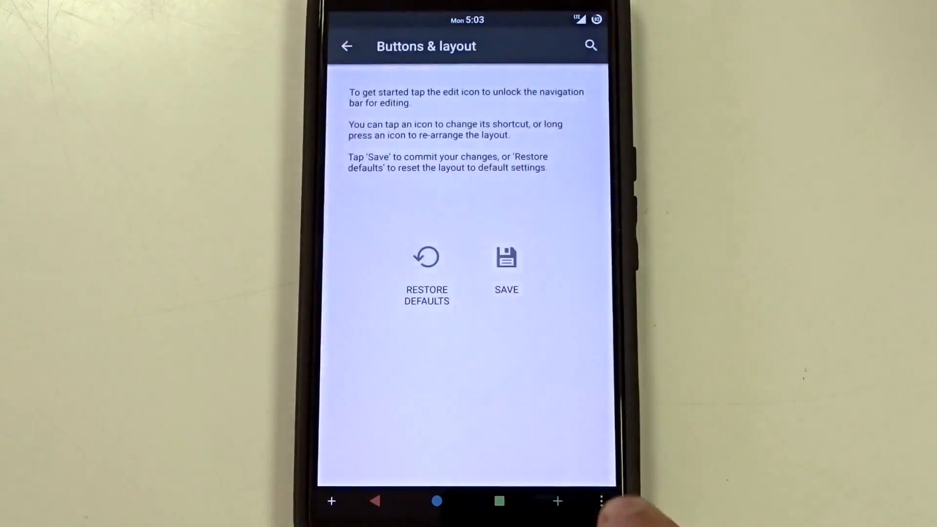
left_click(558, 501)
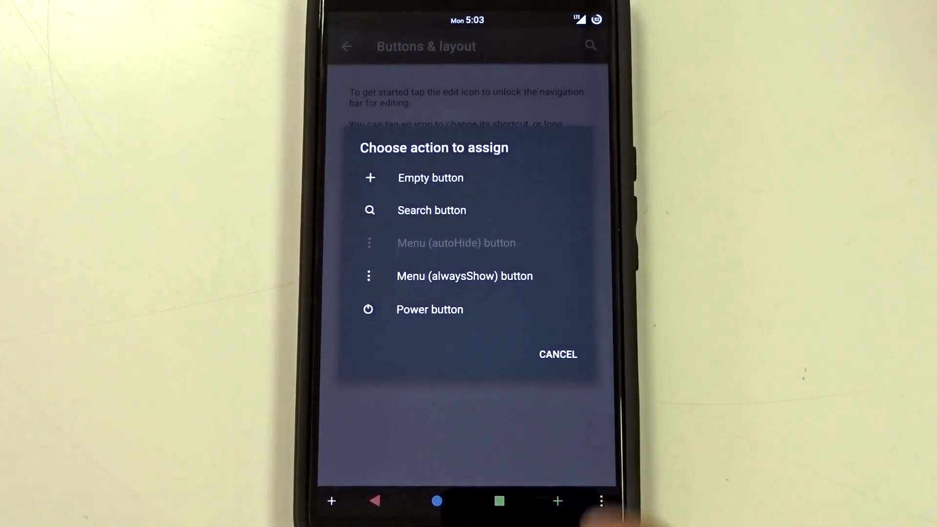
left_click(557, 353)
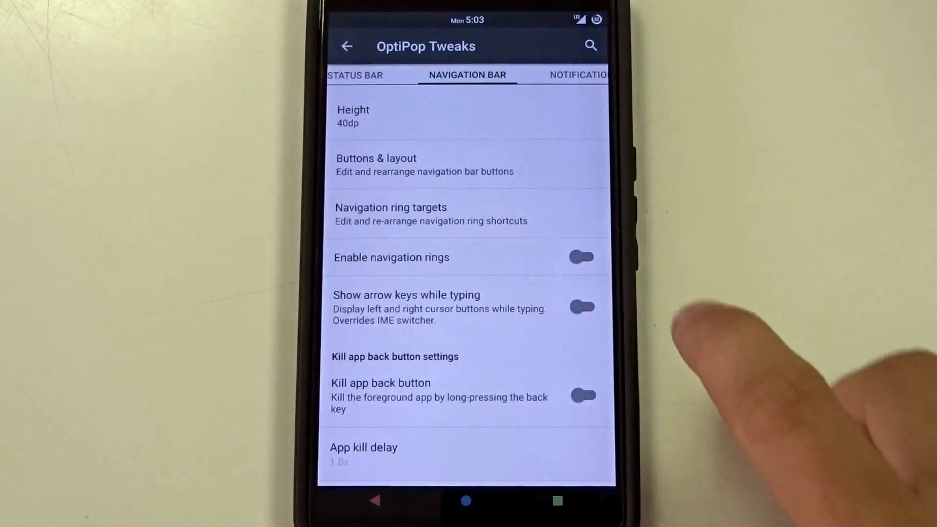
Enable navigation rings and browse the action and app choices for a ring target
left_click(581, 257)
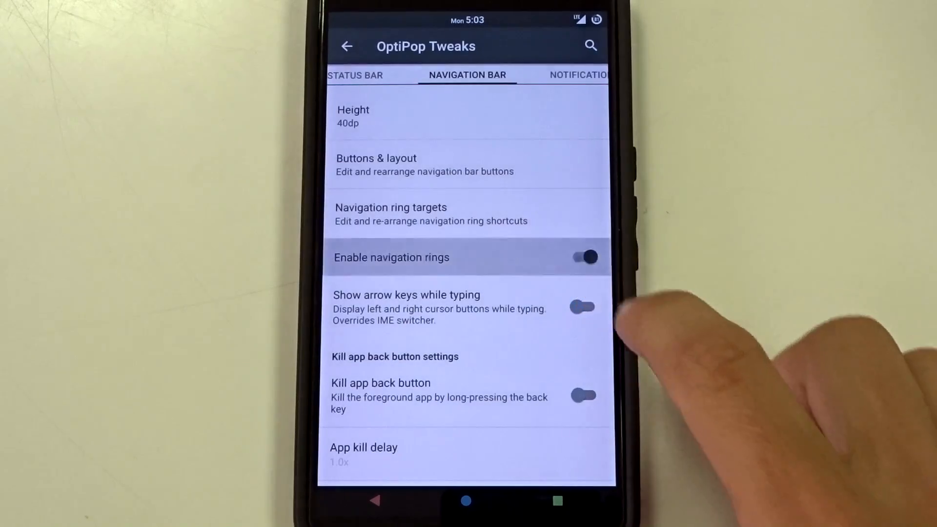
left_click(390, 214)
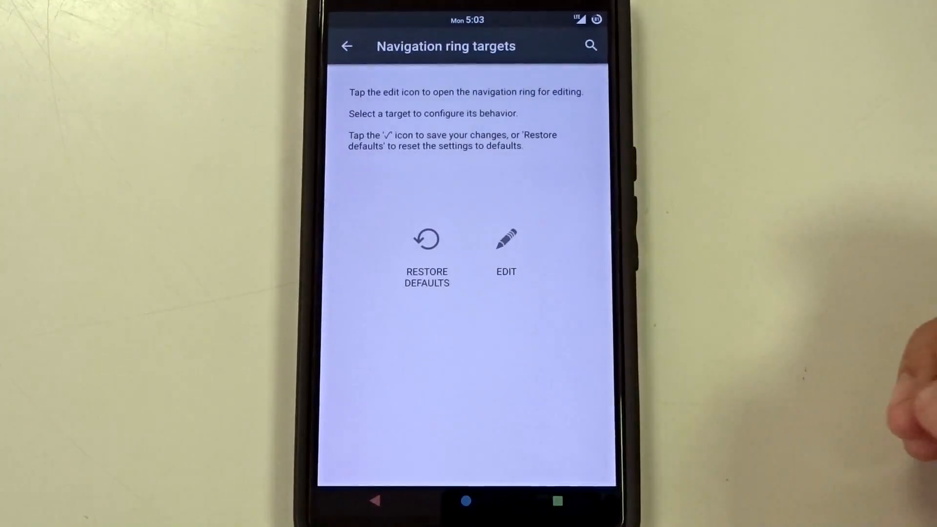
left_click(506, 238)
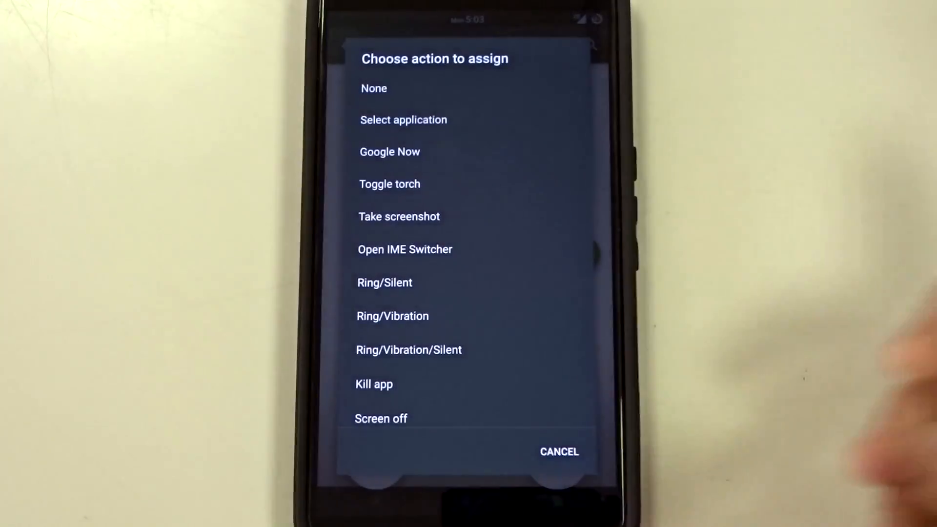
left_click(404, 119)
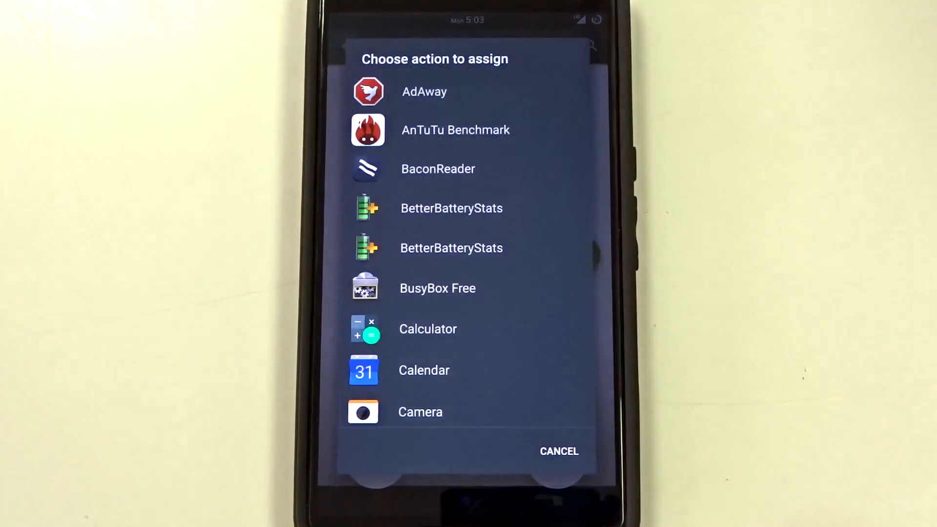
Assign an action to the ring target, save the rings, then switch navigation rings off
scroll("down", 3)
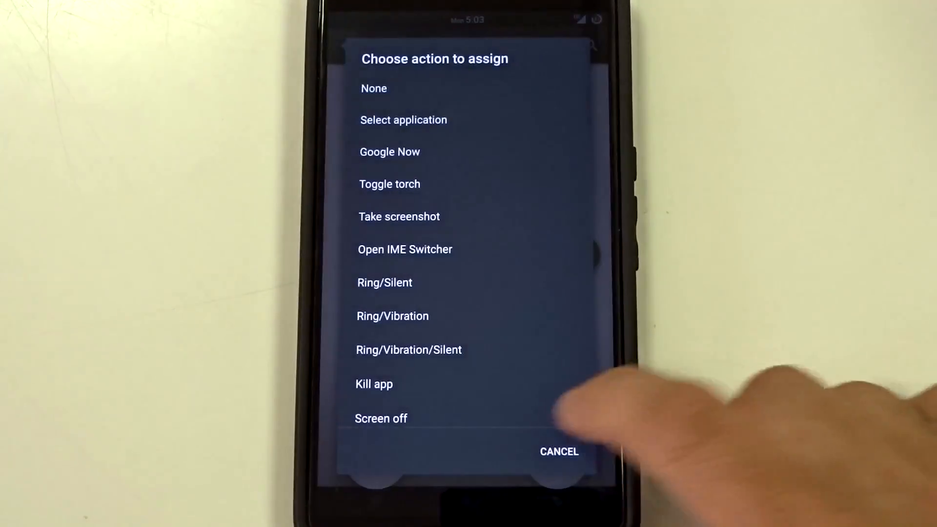
left_click(557, 452)
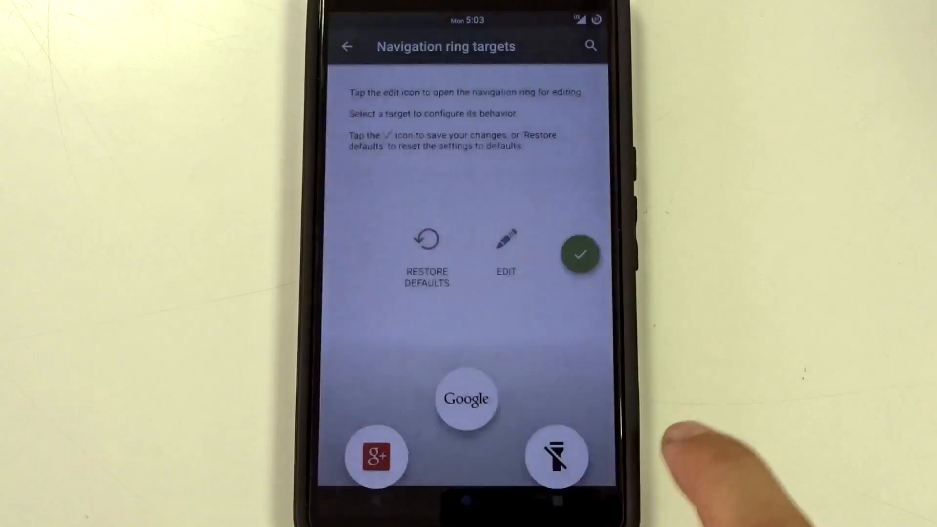
left_click(347, 47)
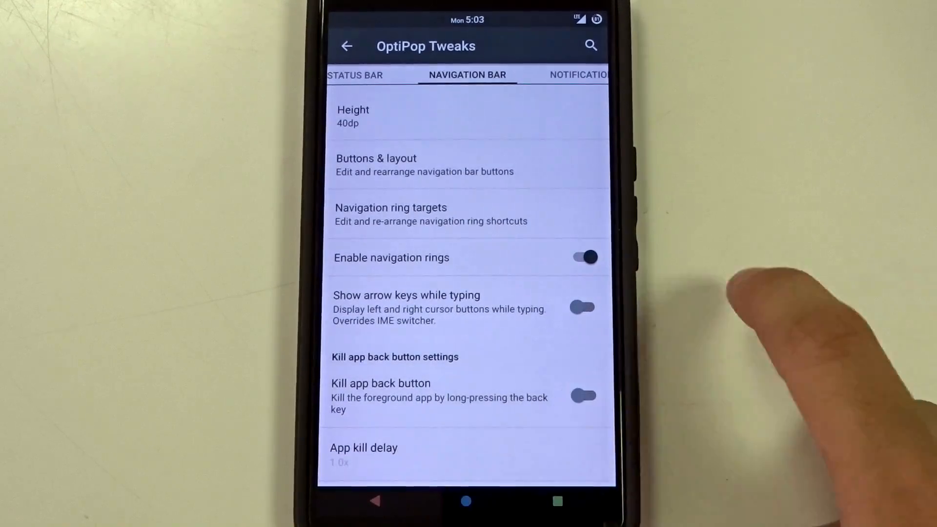
left_click(583, 258)
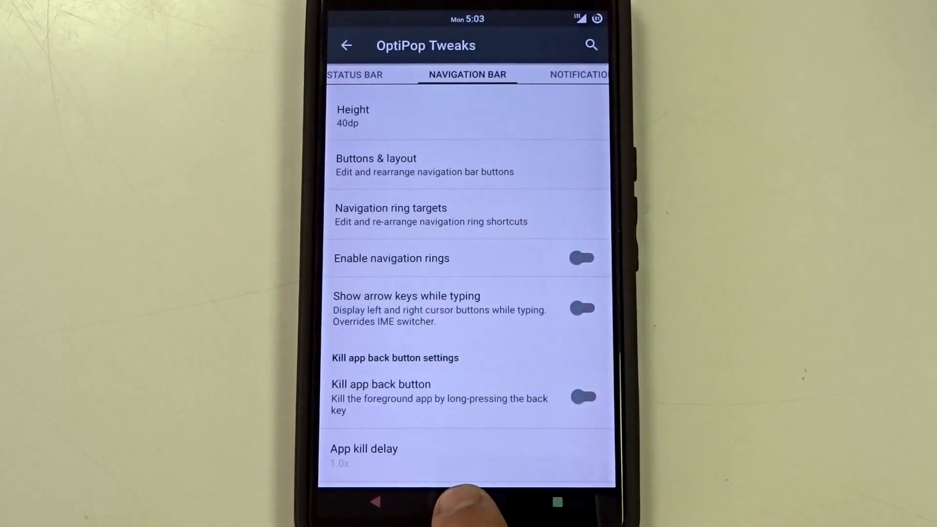
left_click(580, 257)
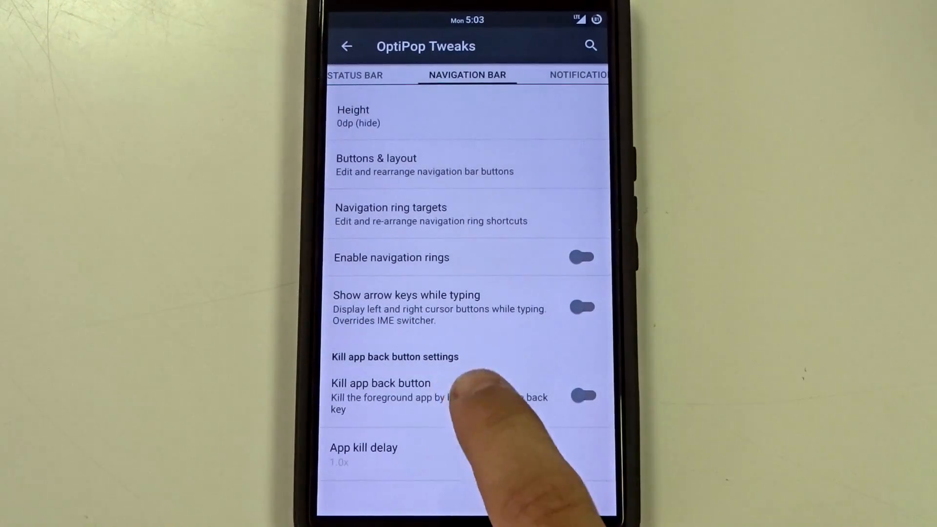
Enable Kill app back button and drag the App kill delay slider to 2.0x
left_click(585, 395)
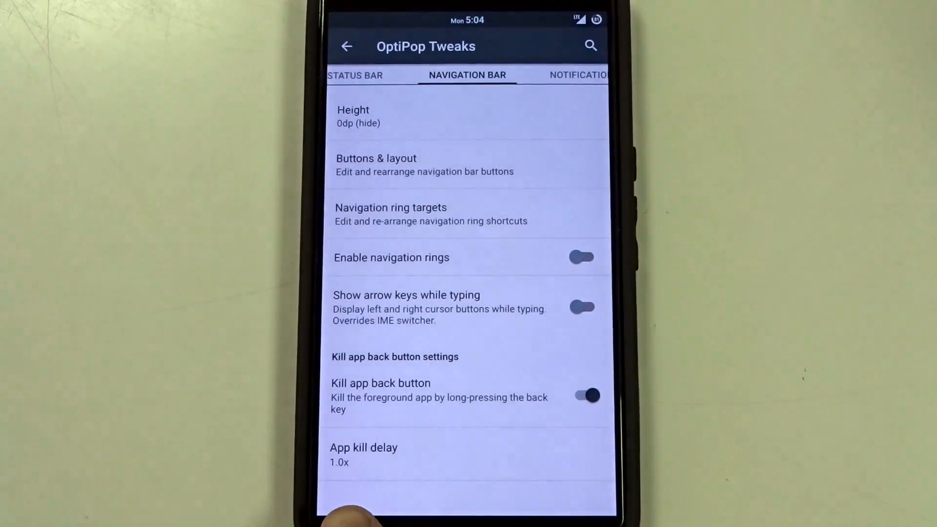
left_click(363, 454)
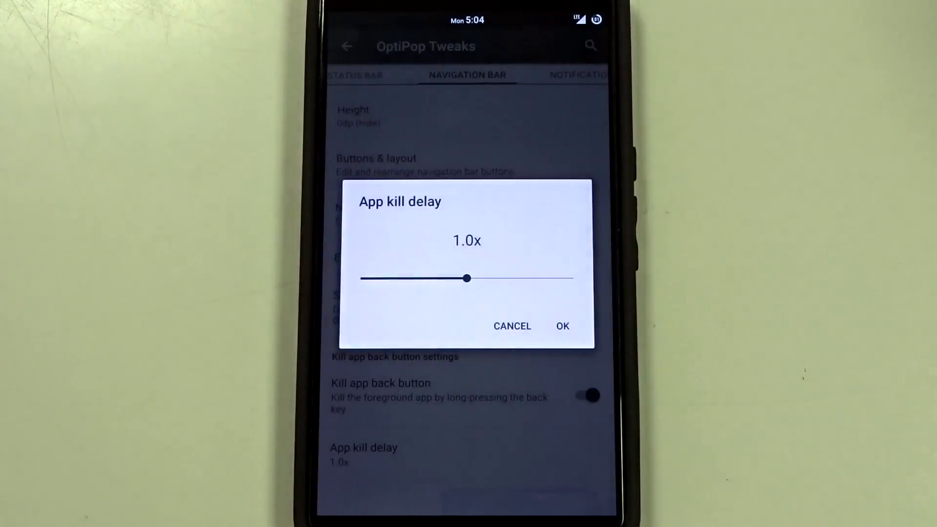
left_click_drag(467, 278, 470, 279)
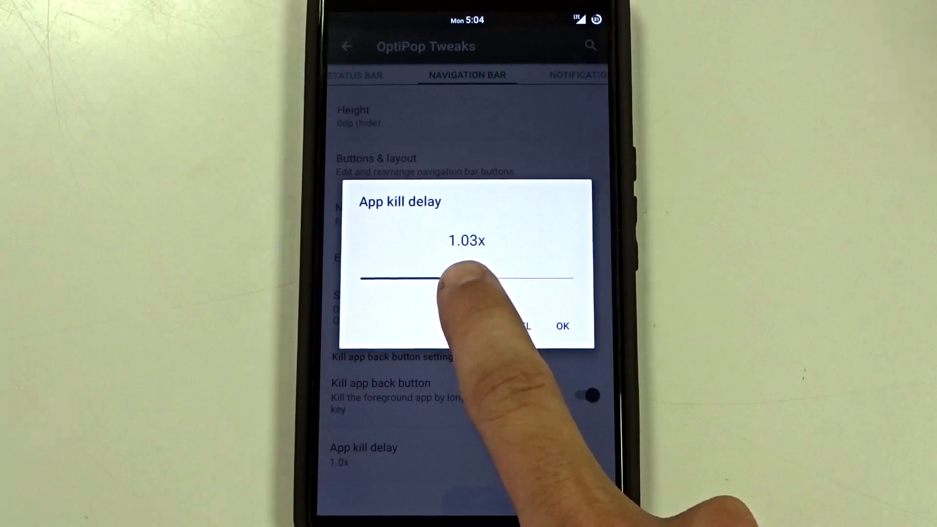
left_click_drag(454, 278, 568, 275)
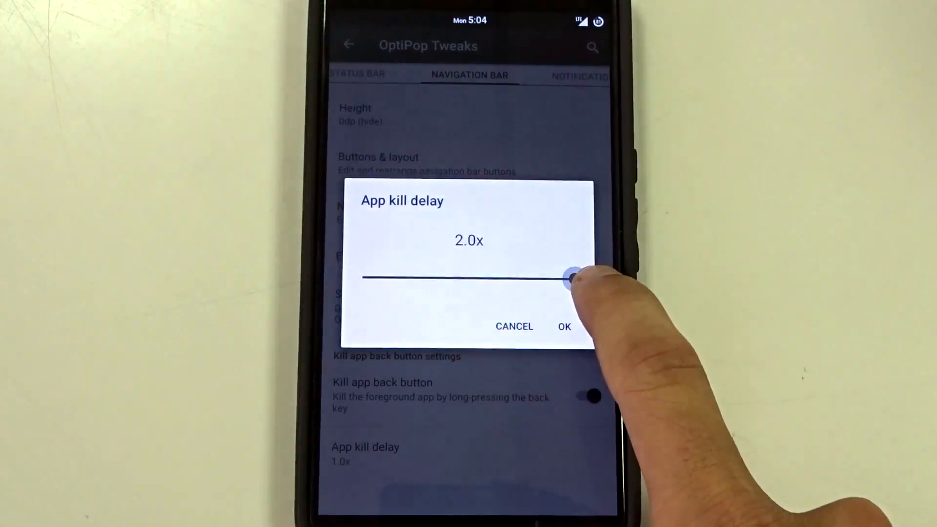
left_click_drag(568, 276, 380, 276)
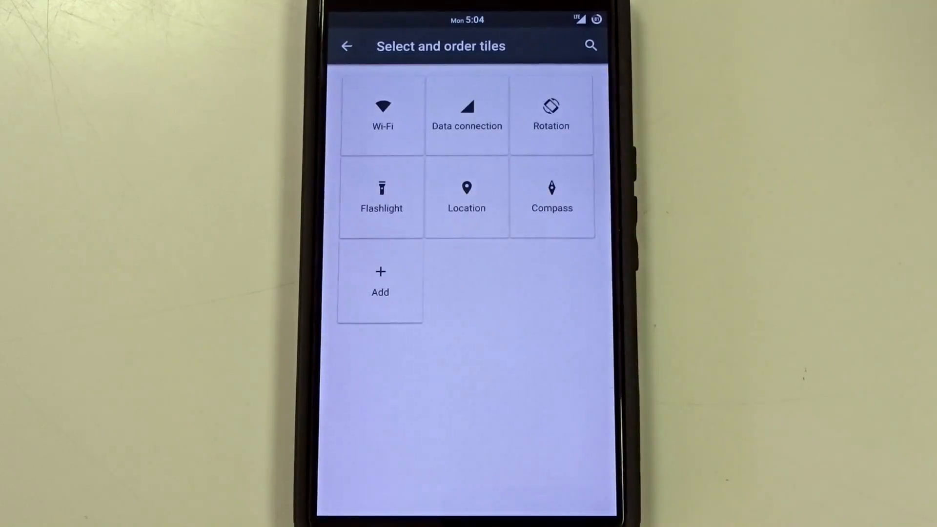
Leave the six quick settings tiles unchanged and go back to the Notification Drawer tab
left_click(380, 281)
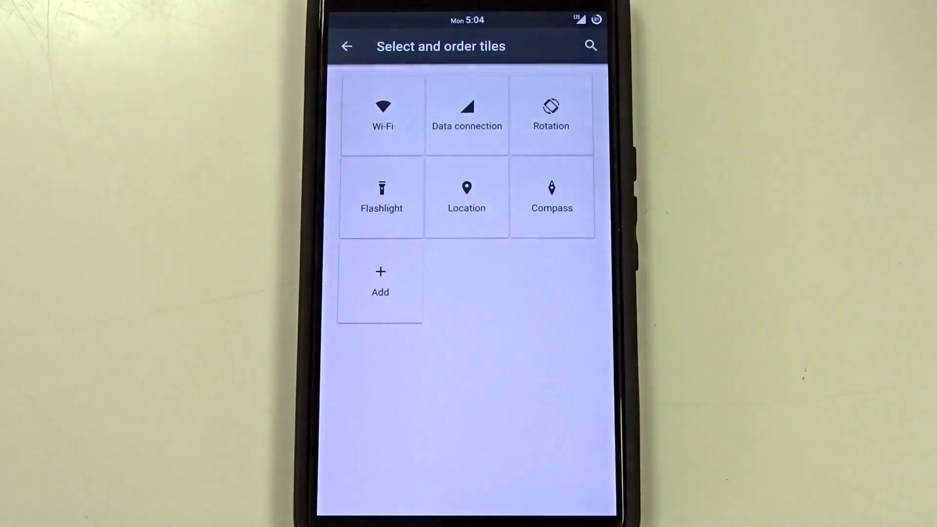
left_click(347, 46)
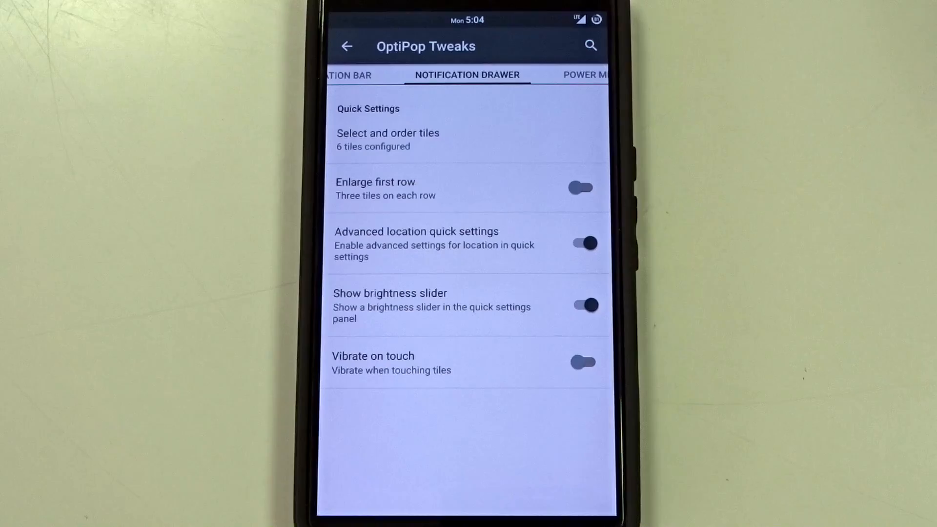
Preview quick settings, keep the brightness slider shown, and enable Vibrate on touch for tiles
left_click(583, 243)
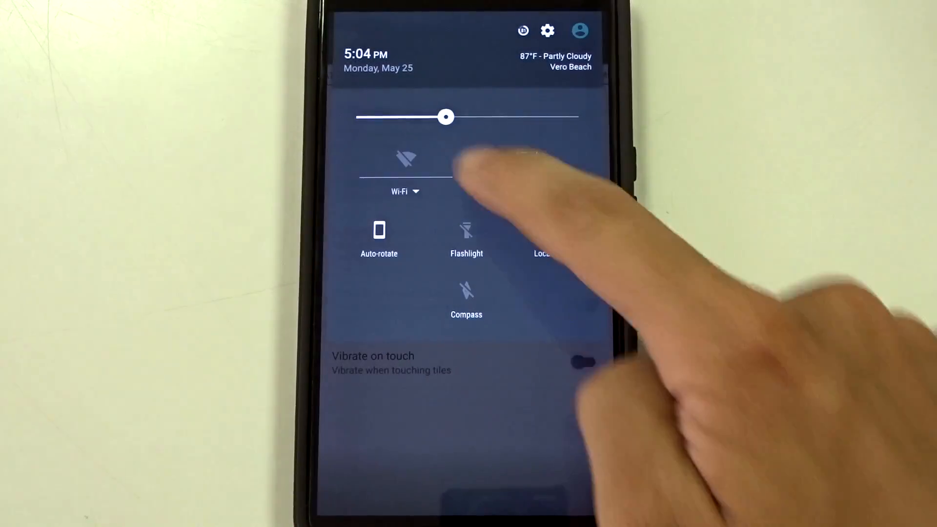
left_click(405, 170)
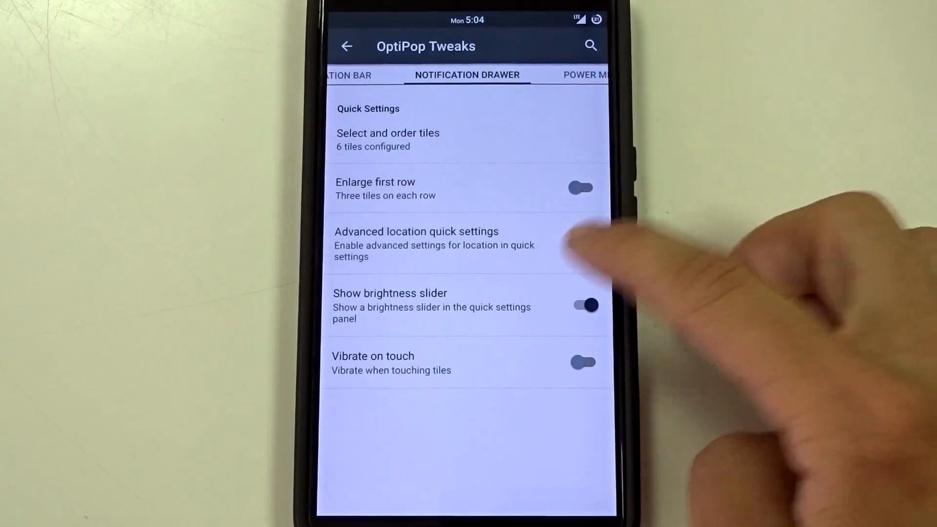
left_click(583, 243)
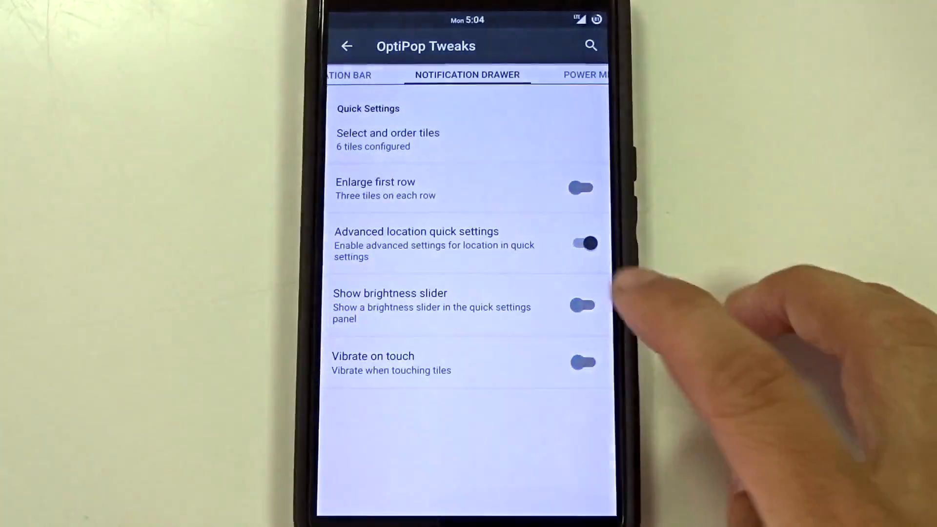
left_click(583, 305)
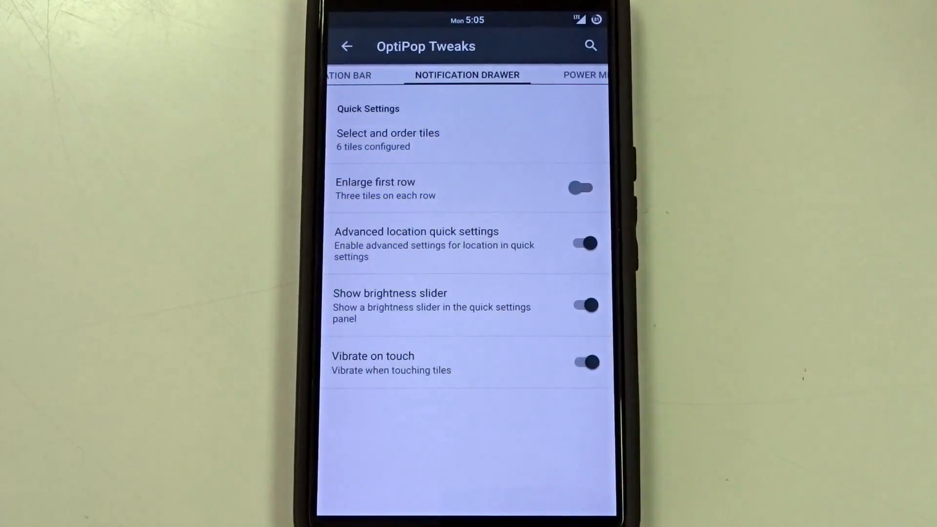
left_click(585, 361)
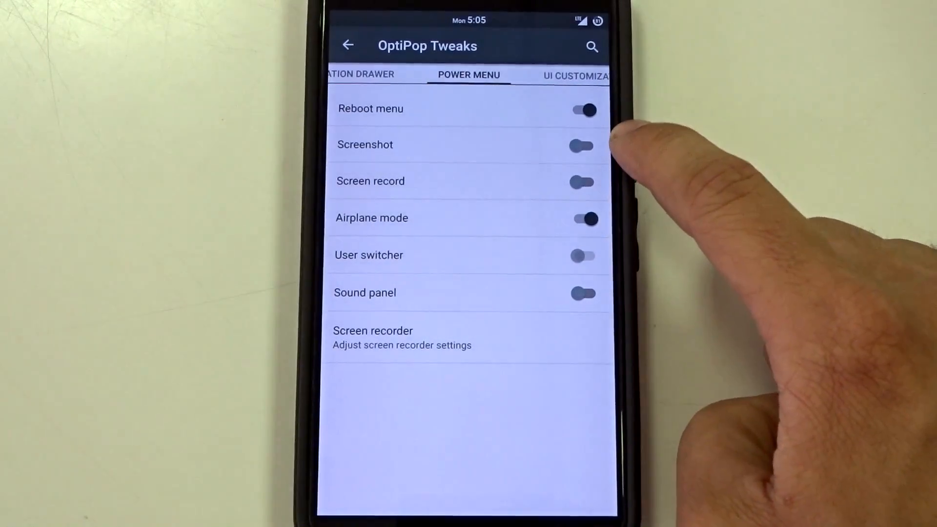
left_click(582, 182)
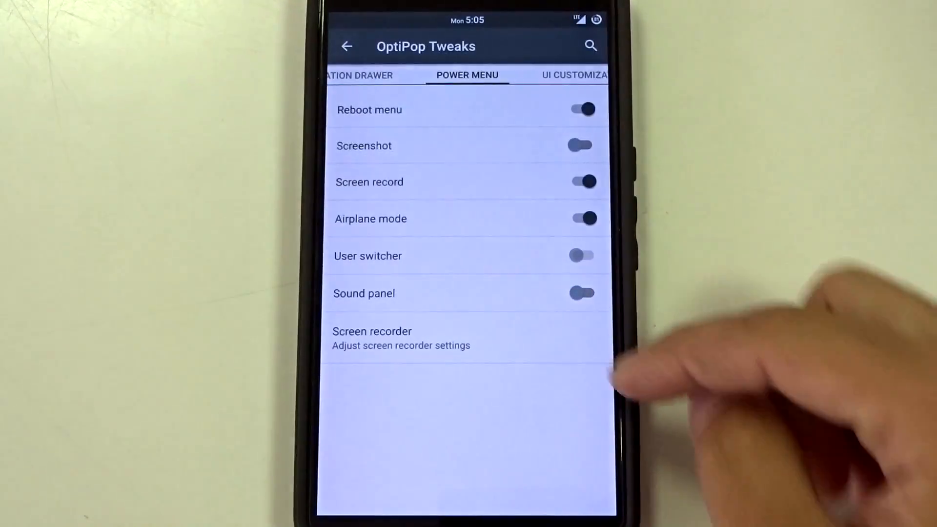
left_click(580, 182)
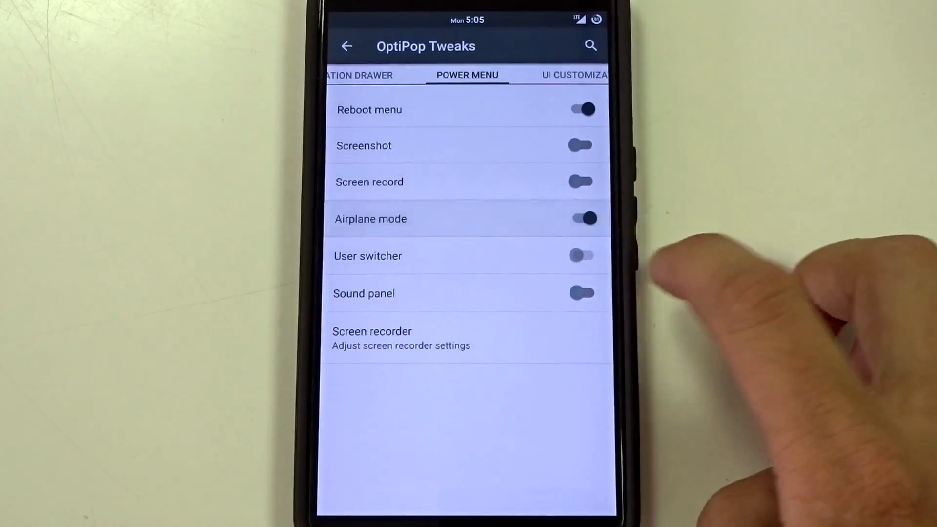
left_click(580, 293)
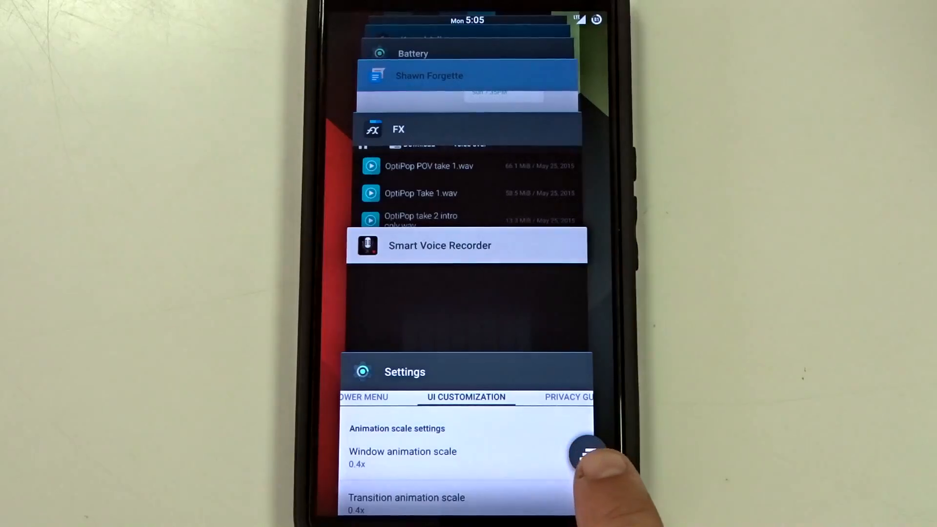
Return to the Settings app from the recent apps overview
left_click(589, 454)
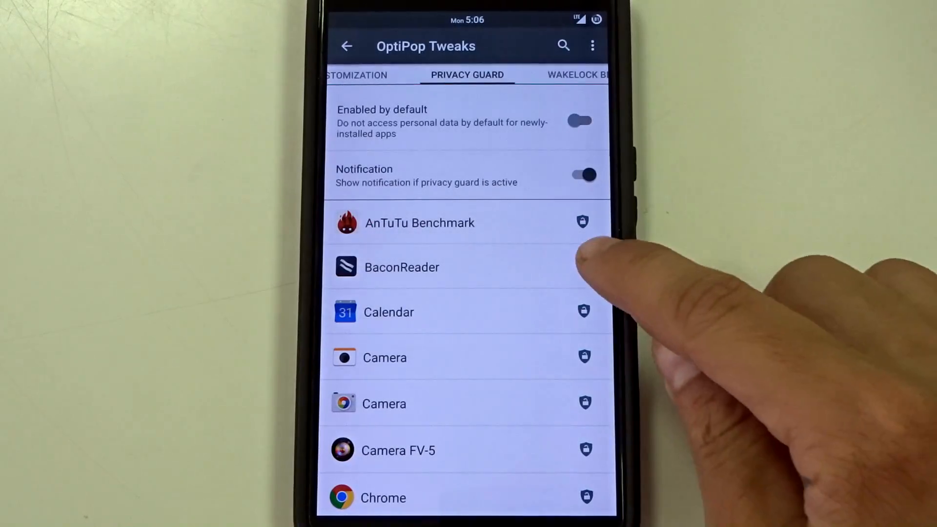
Enable Privacy Guard by default for new apps and move to the Wakelock Blocker page
left_click(419, 357)
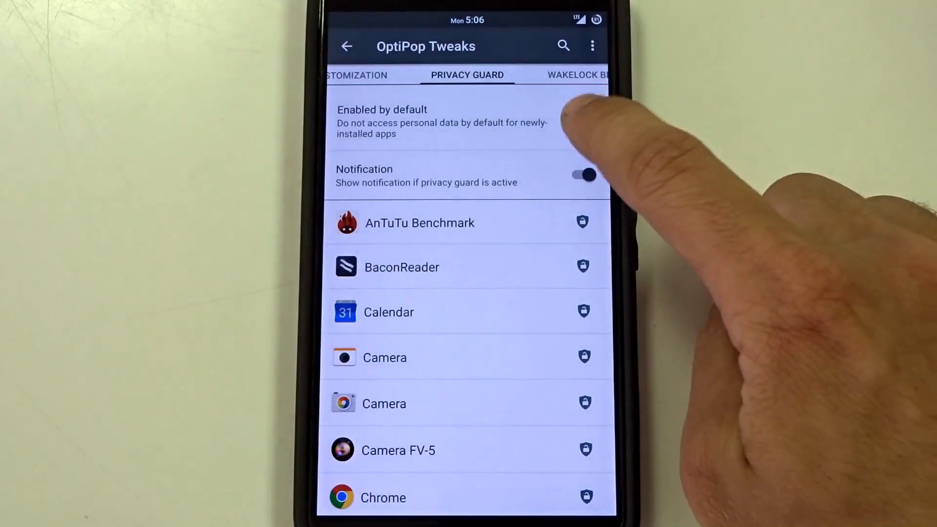
left_click(584, 121)
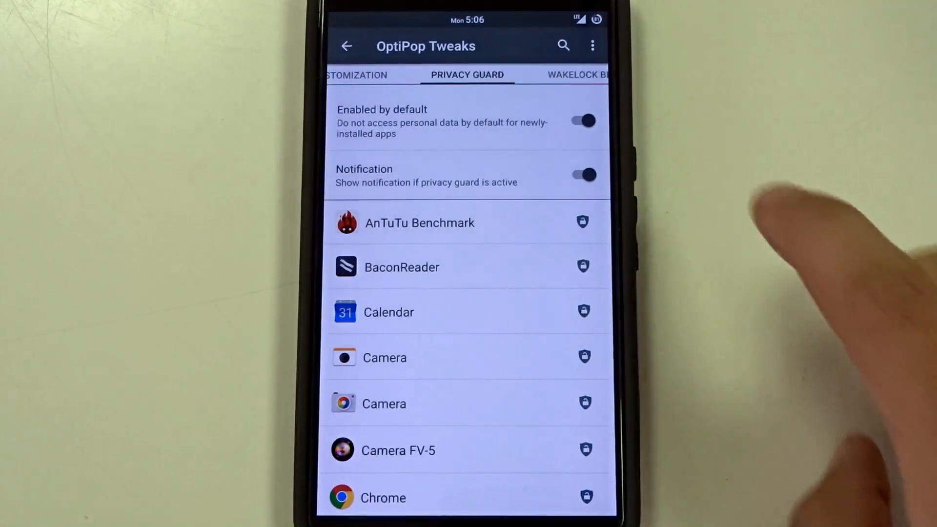
left_click(575, 74)
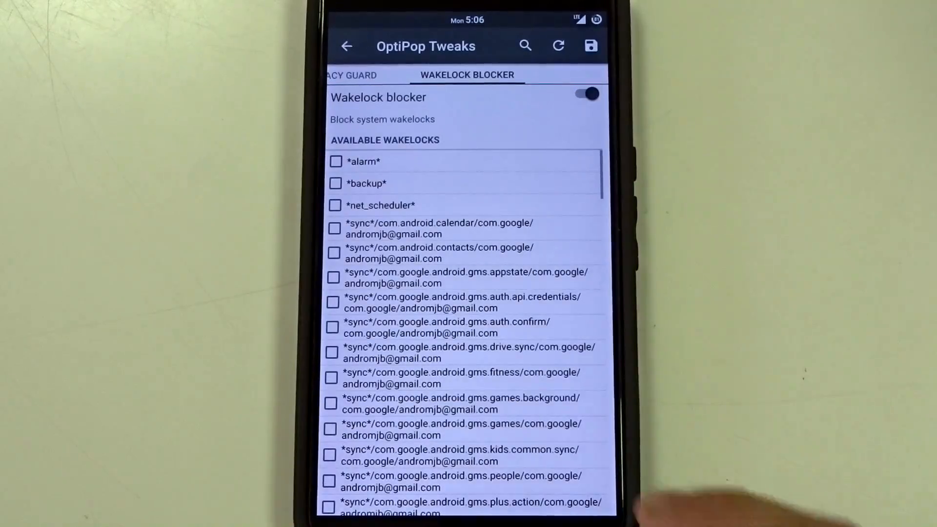
Scroll through the available wakelocks and go back to the main Settings list
scroll("down", 3)
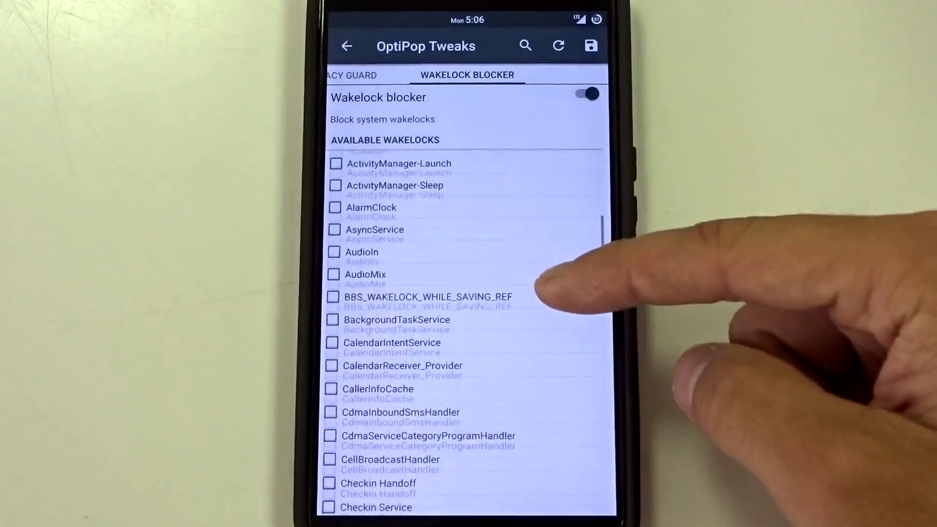
left_click(346, 46)
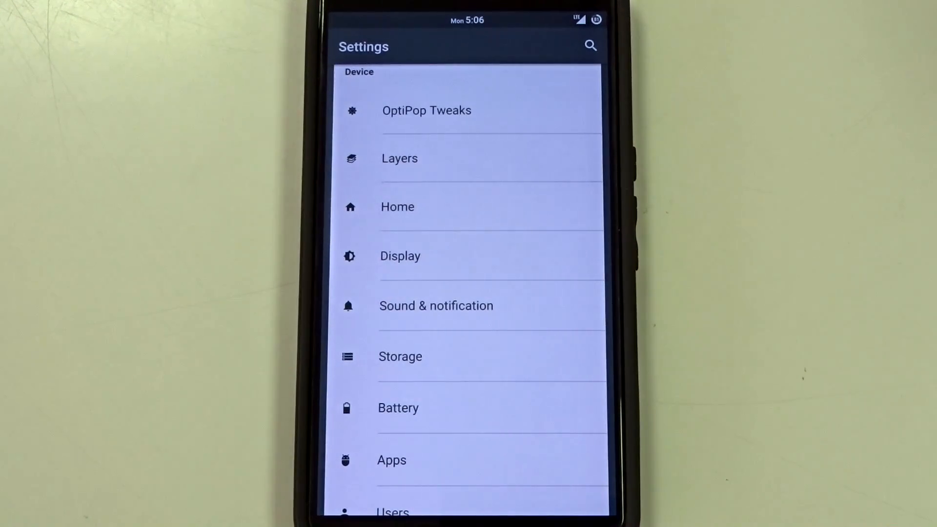
Look briefly at Display settings and go into Sound & notification
left_click(399, 256)
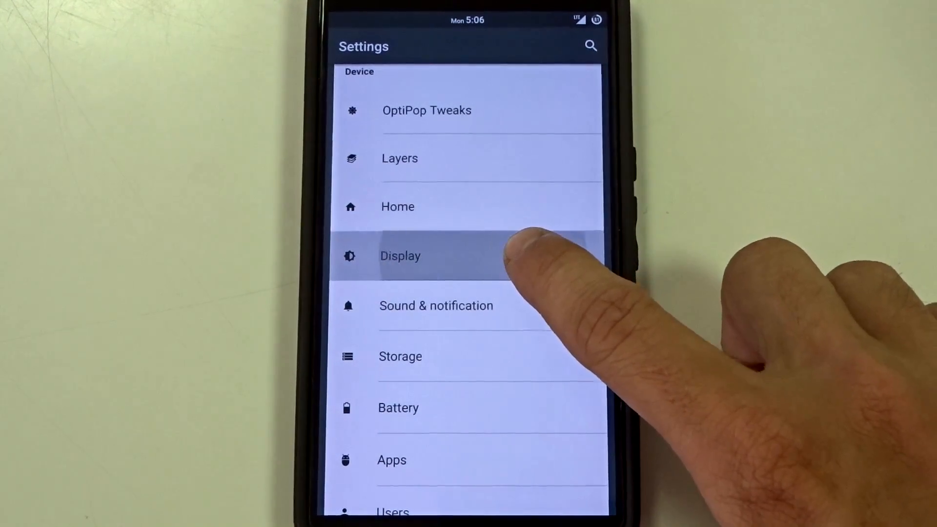
left_click(399, 256)
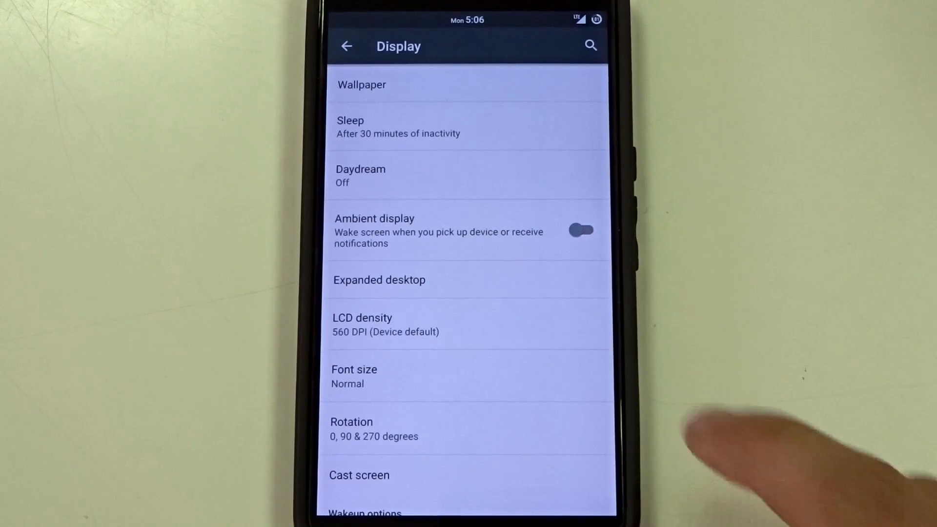
left_click(386, 324)
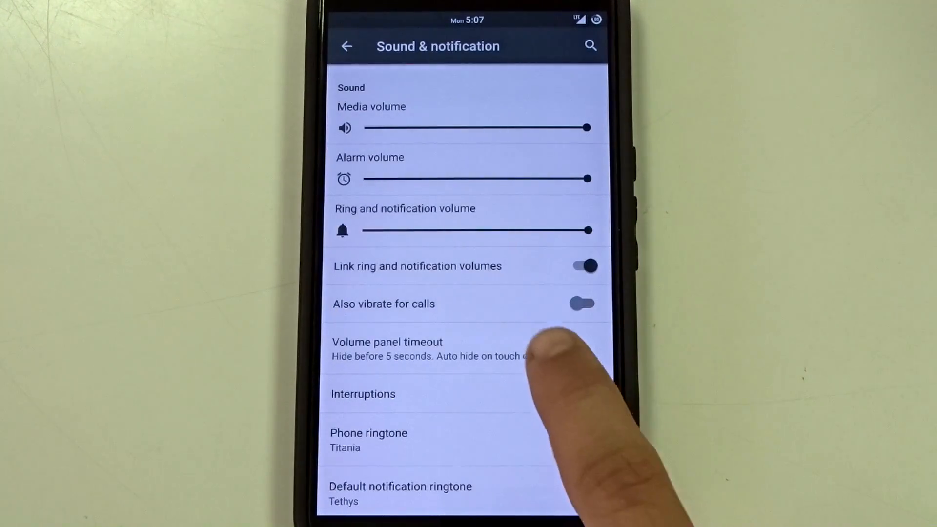
View the Volume panel timeout choices and cancel, leaving it at 5 seconds
left_click(386, 349)
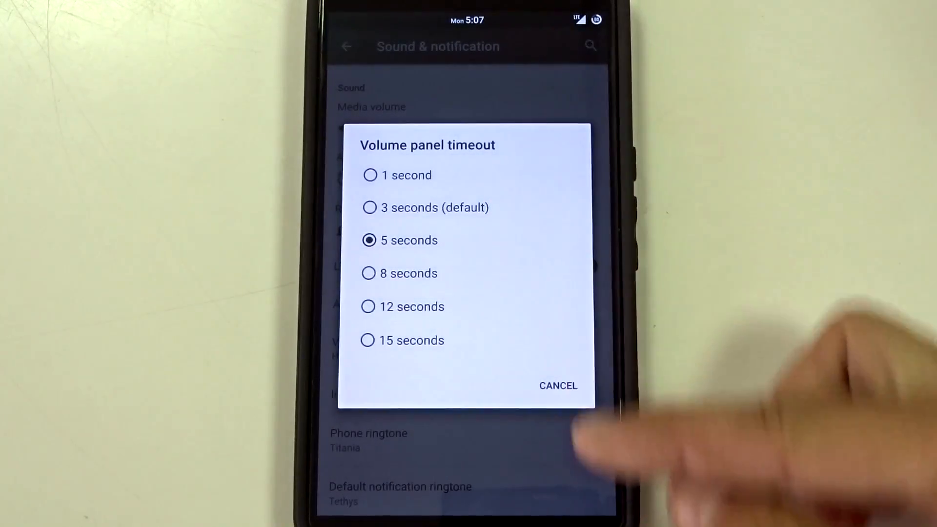
left_click(558, 385)
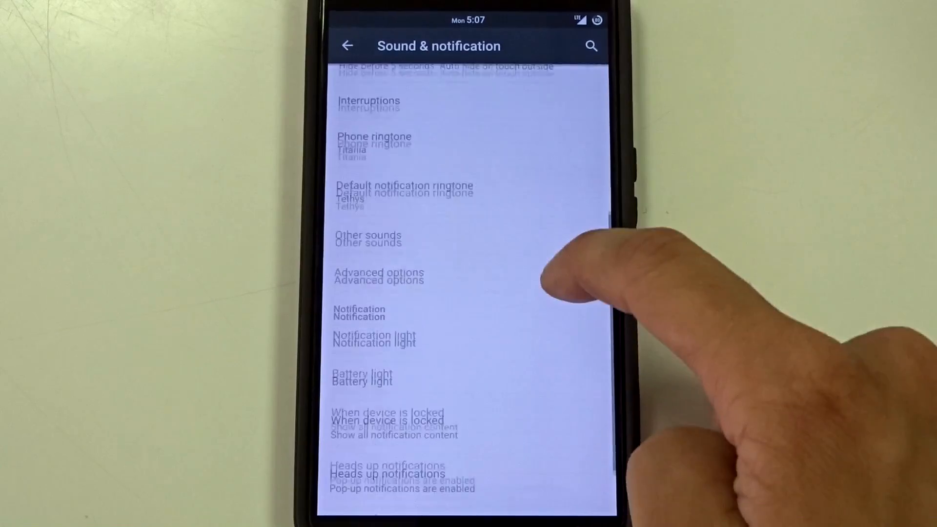
left_click(378, 276)
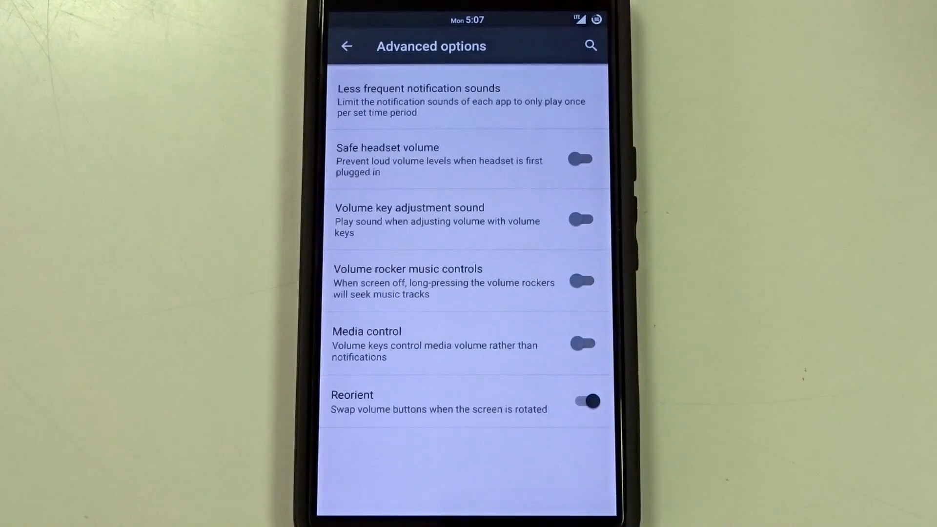
left_click(418, 99)
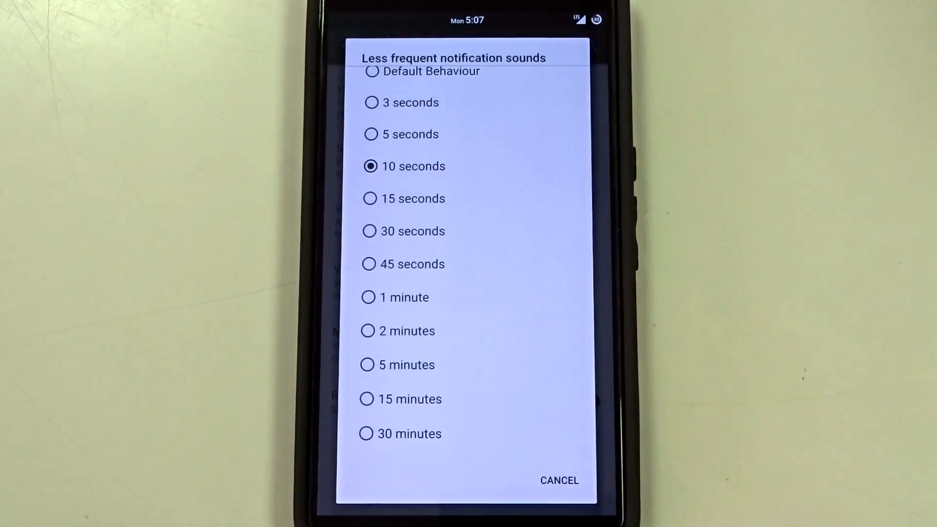
left_click(558, 481)
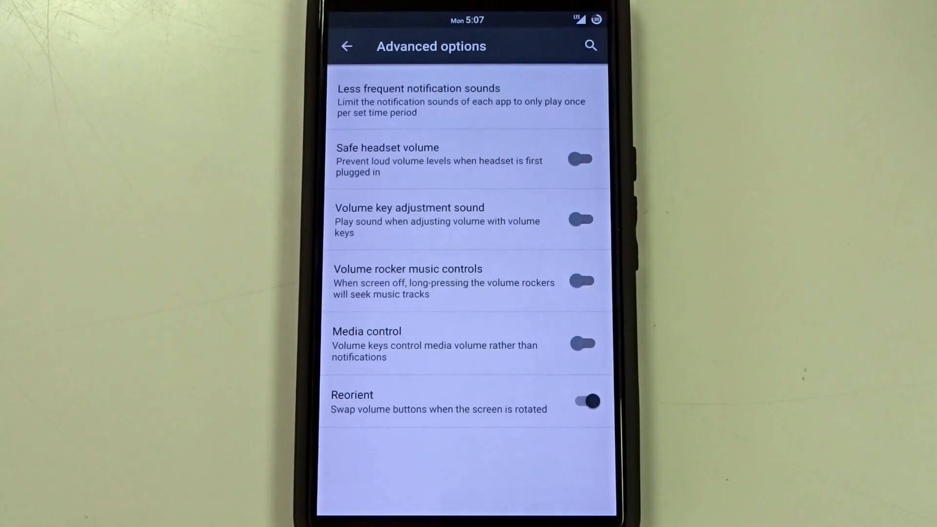
left_click(582, 343)
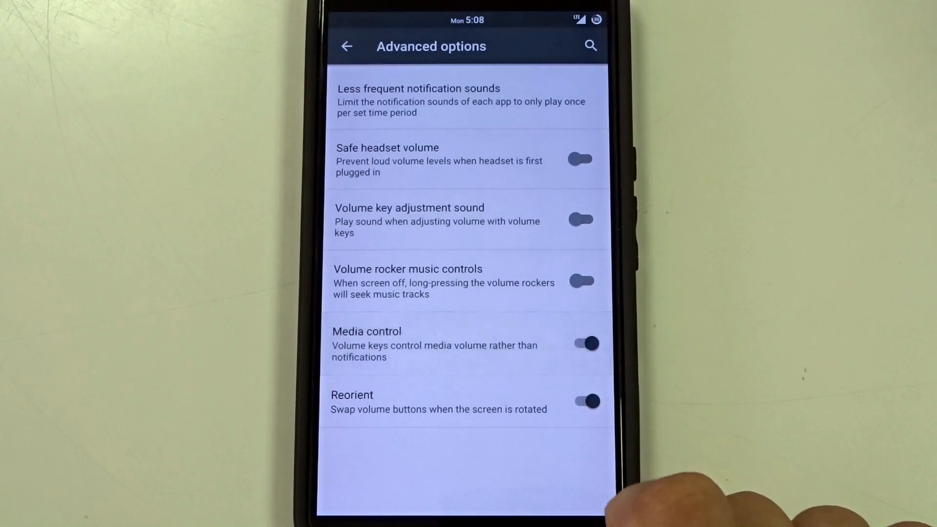
left_click(588, 343)
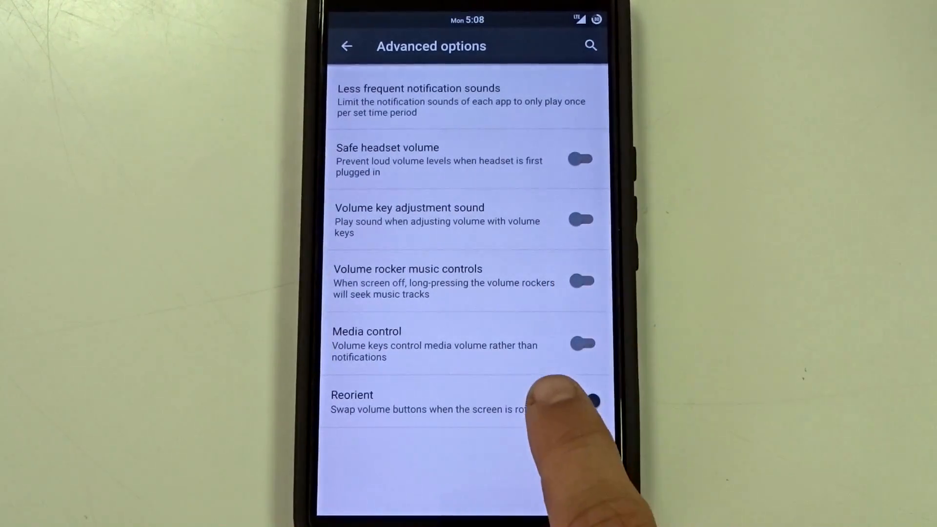
left_click(585, 401)
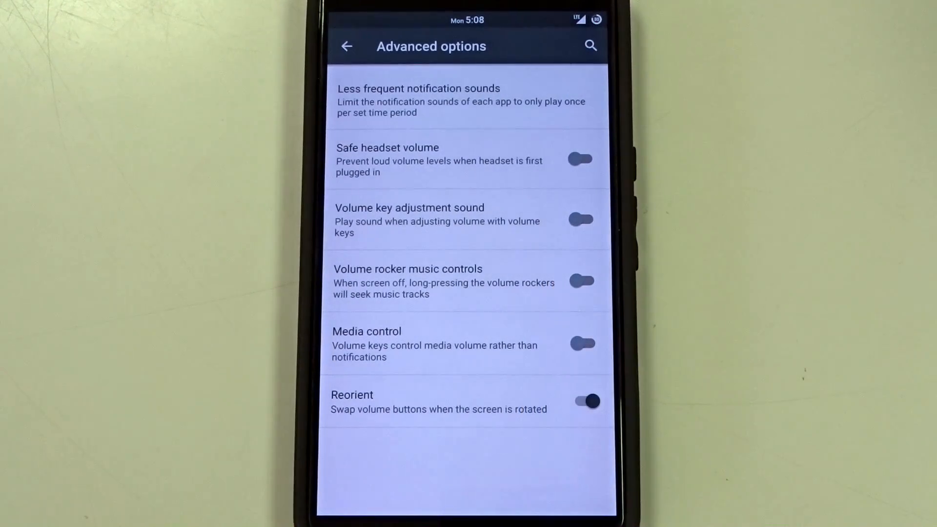
left_click(347, 46)
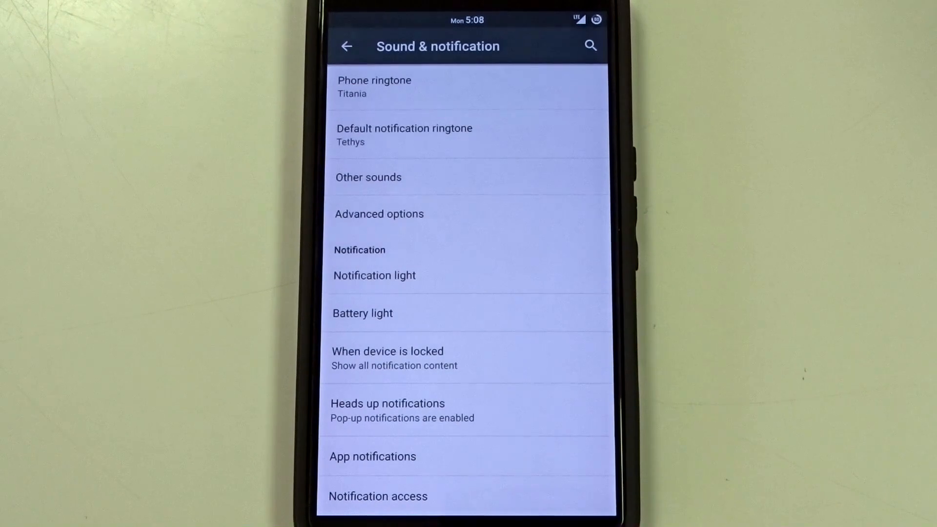
Toggle Heads up notifications off and back on, then return to the main Settings list
left_click(363, 313)
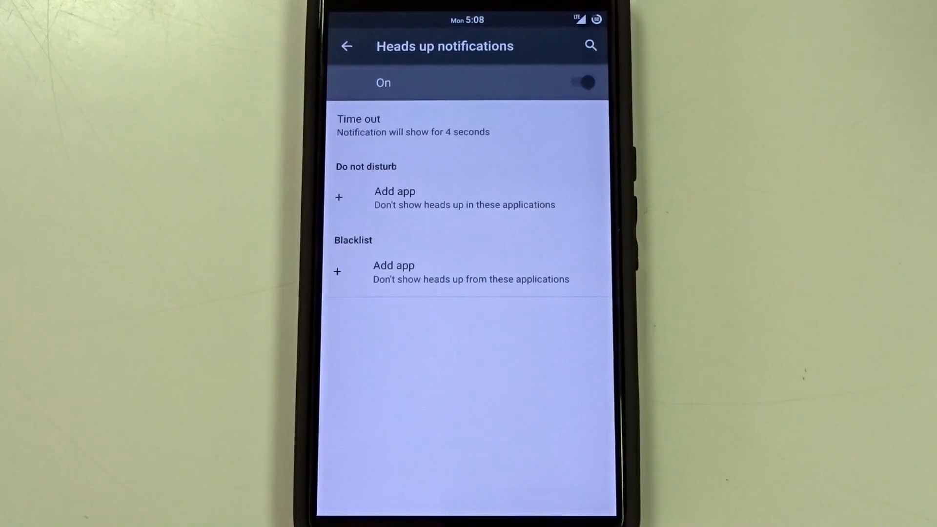
left_click(584, 82)
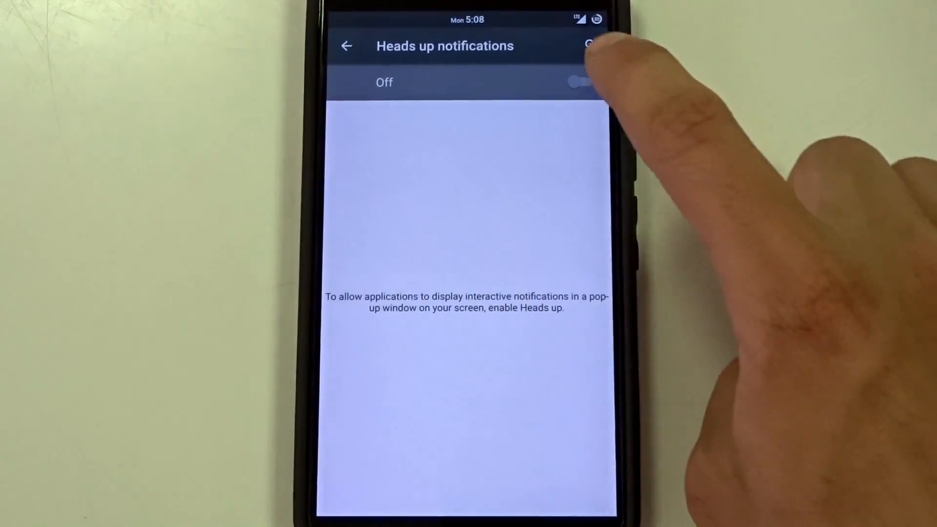
left_click(579, 82)
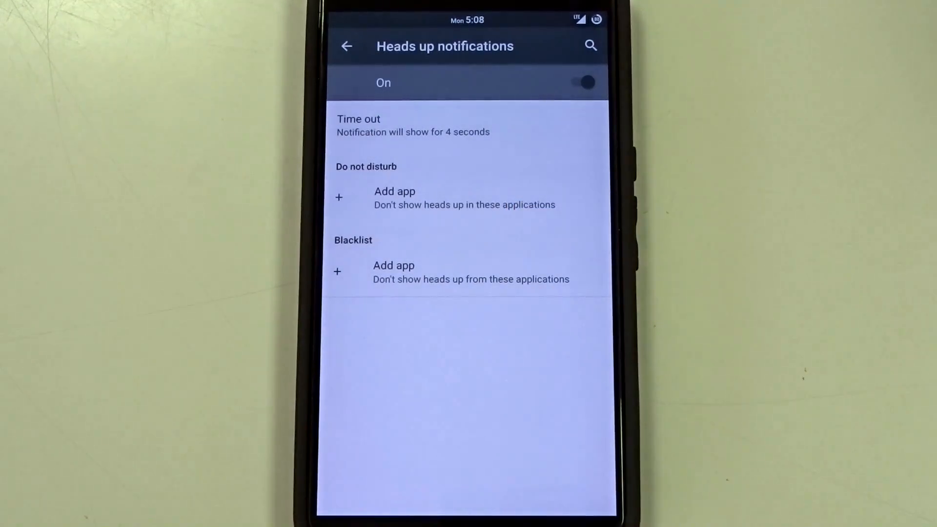
left_click(394, 197)
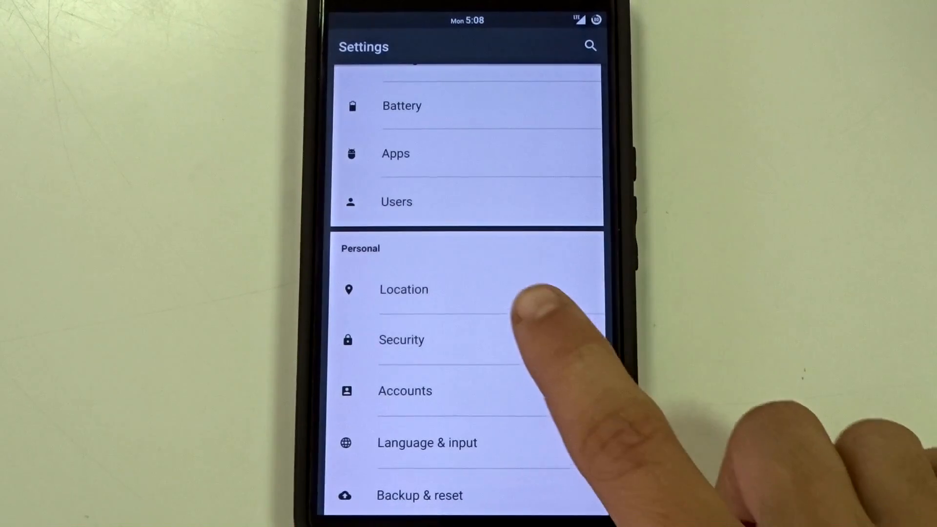
Explore Security's lockscreen shortcut app choices without assigning one, ending on the Blacklist page
left_click(401, 340)
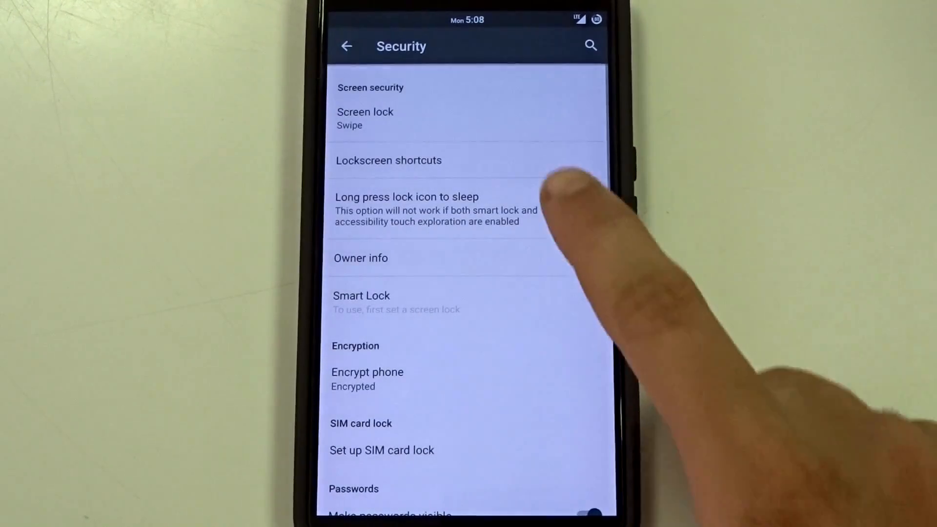
left_click(387, 161)
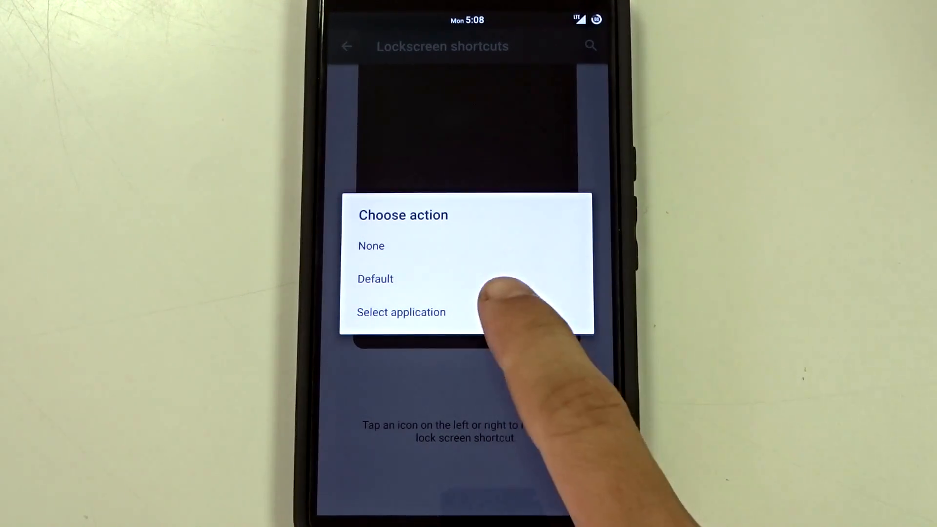
left_click(401, 312)
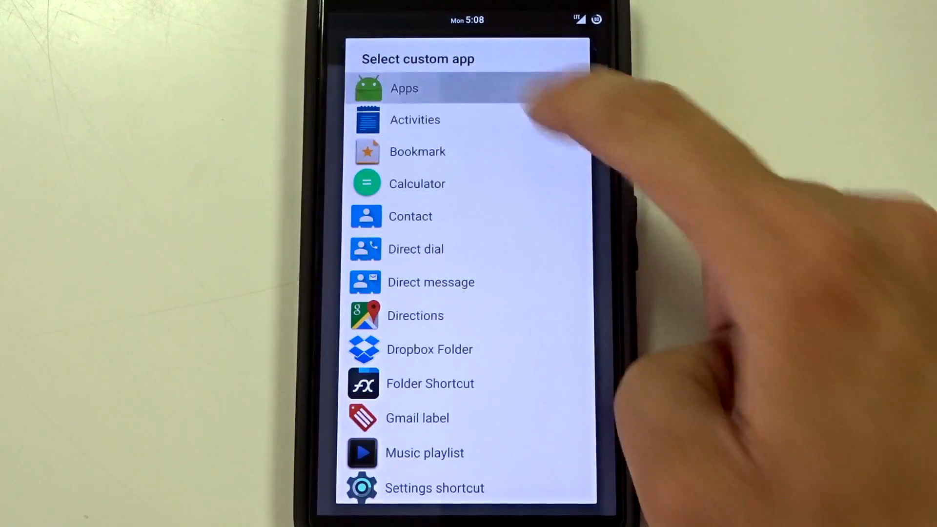
left_click(415, 119)
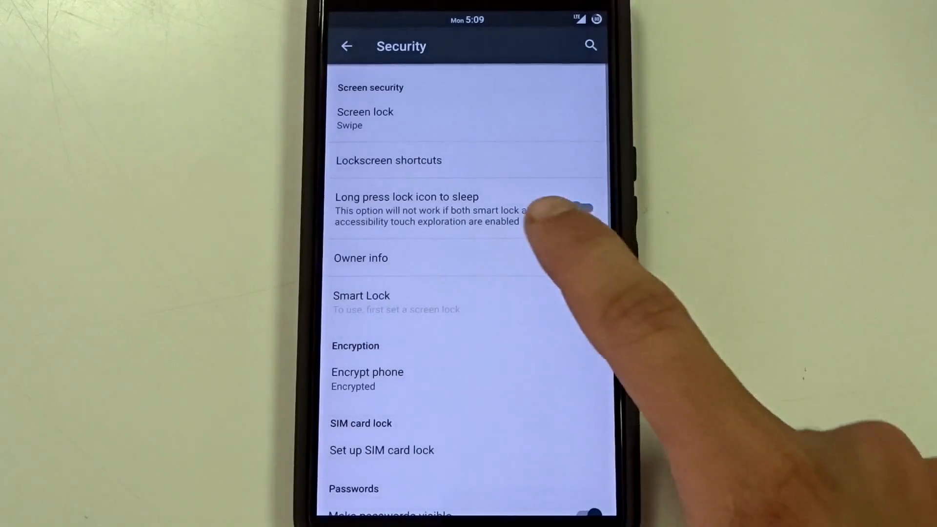
left_click(582, 208)
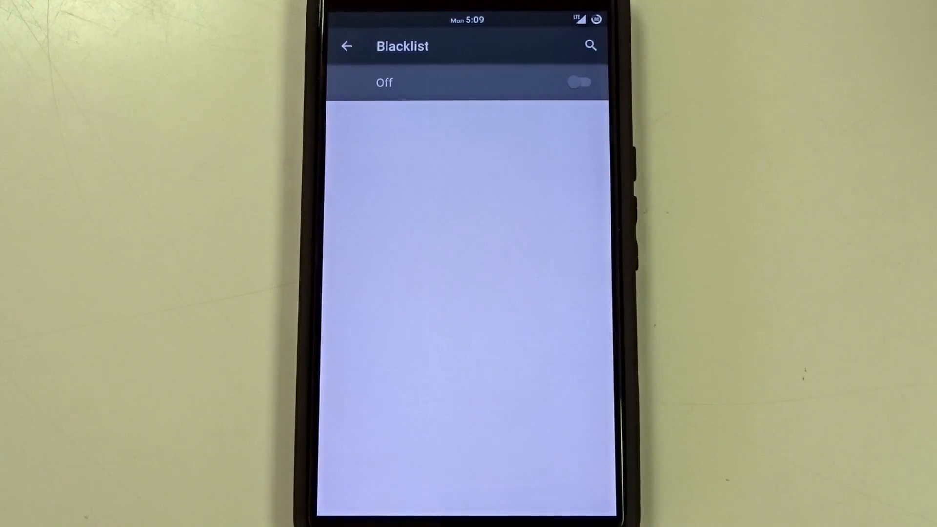
Leave Blacklist off and go back to the main Settings list at the System section
left_click(346, 46)
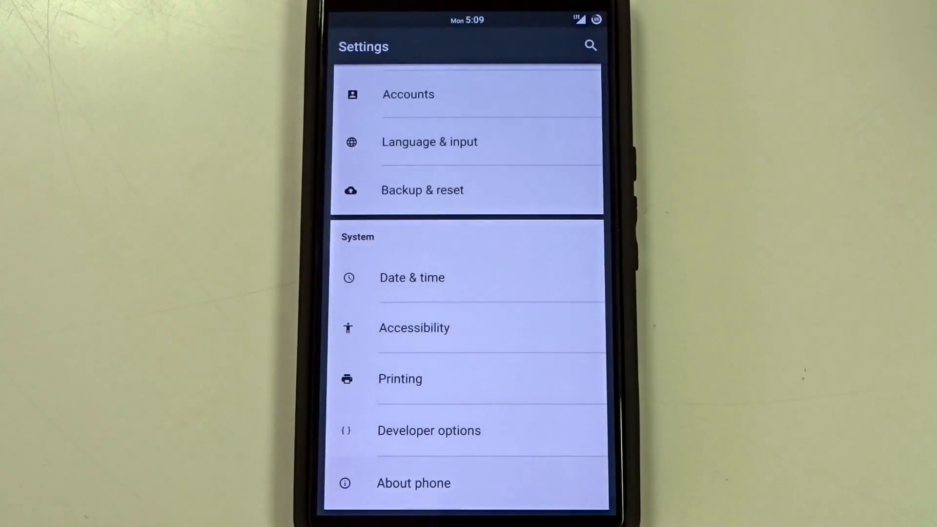
Show About phone confirming Nexus 6 on Android 5.1.1 with the OptiPop build, scrolling through it
left_click(413, 483)
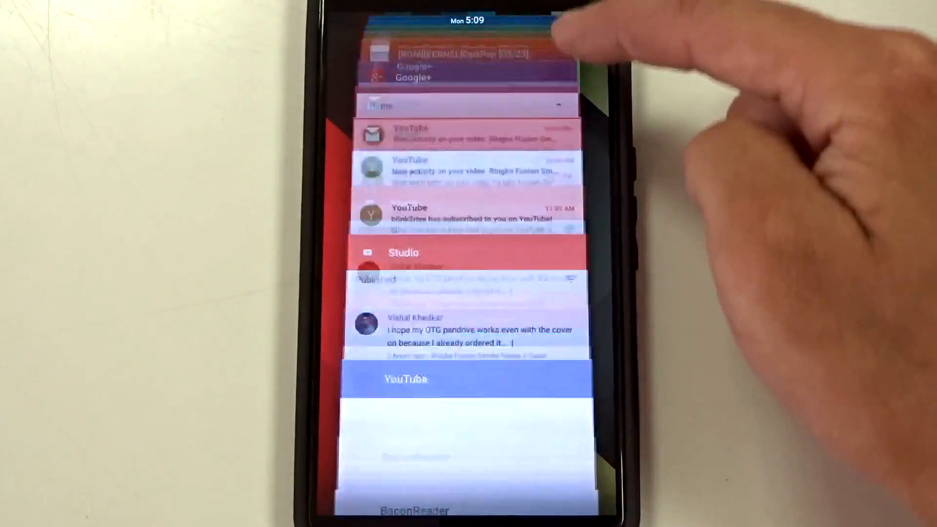
scroll("down", 3)
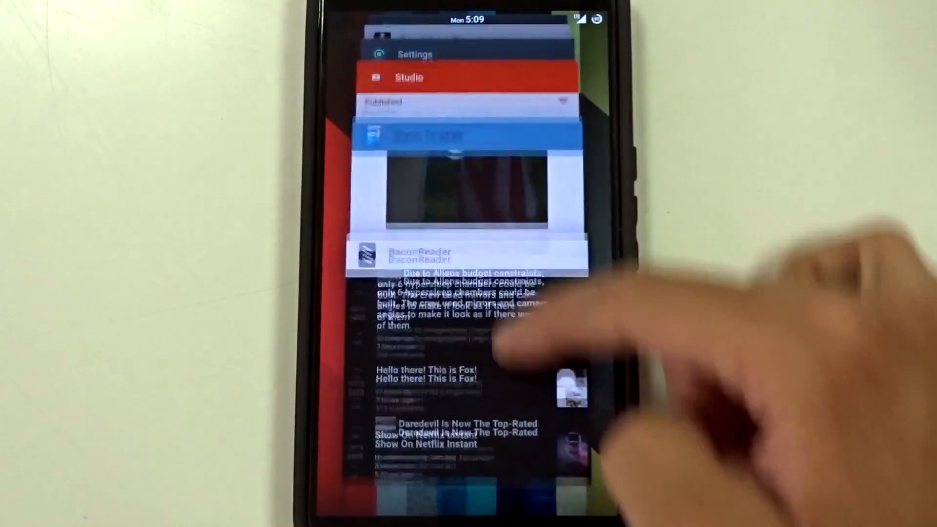
scroll("down", 3)
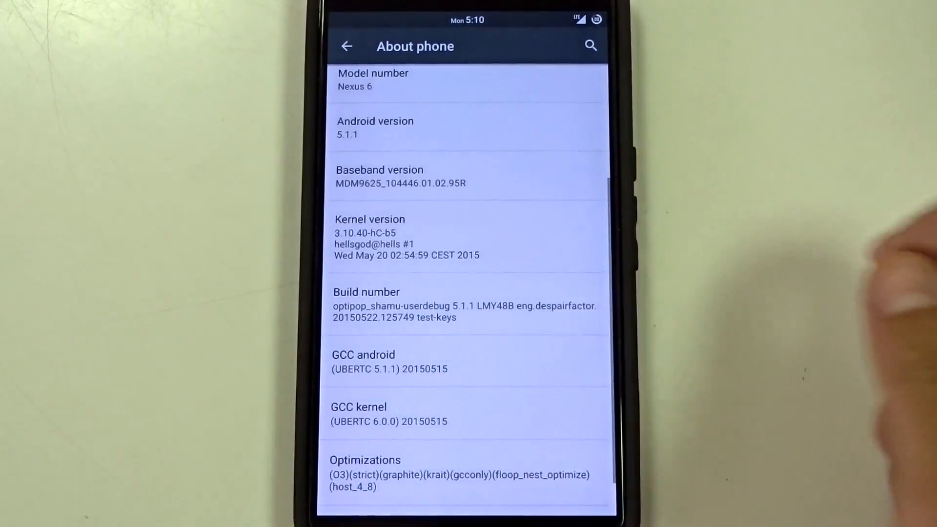
scroll("down", 3)
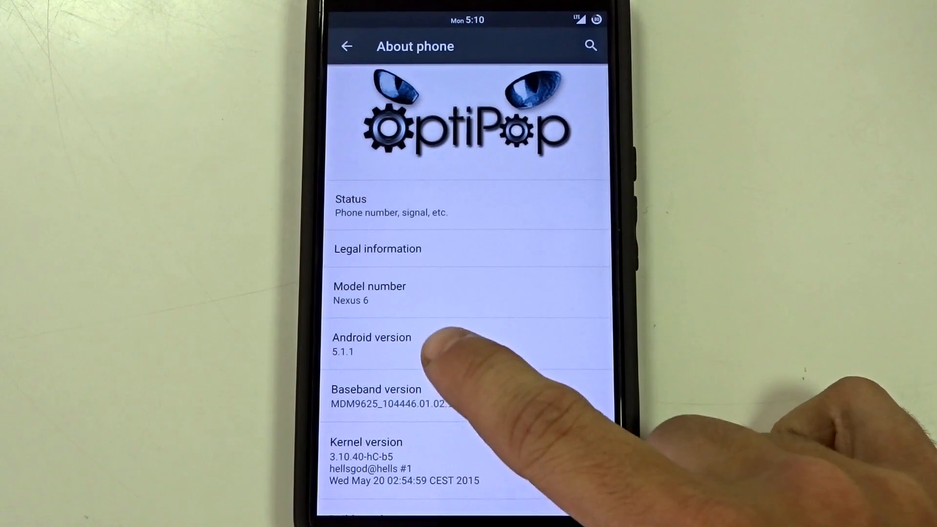